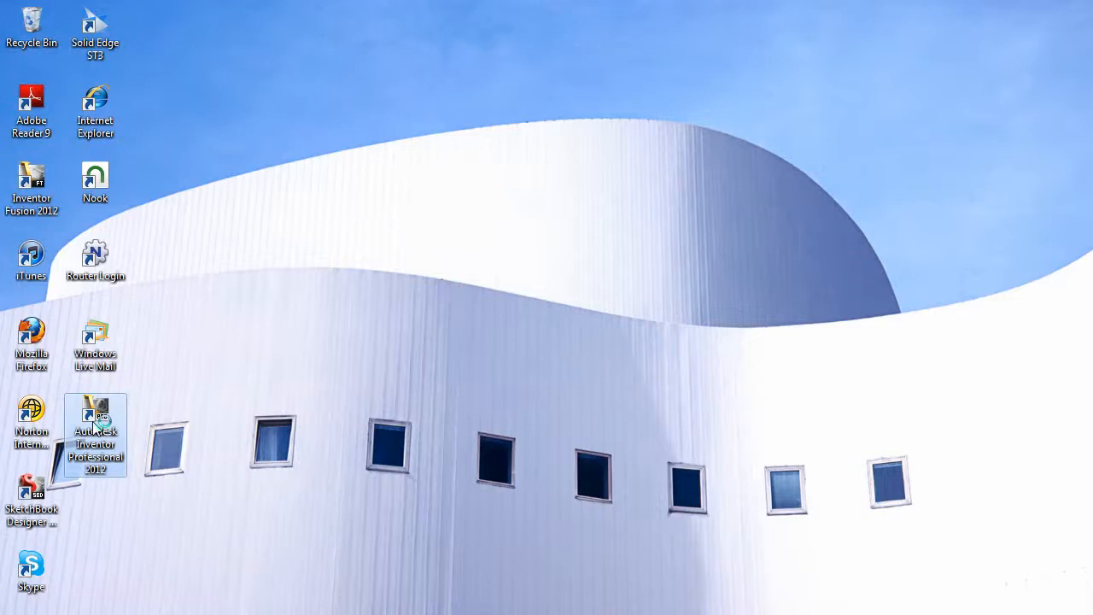
- Launch Autodesk Inventor Professional 2012 from the desktop shortcut, loading the Cylinder Clamp assembly
double_click(95, 436)
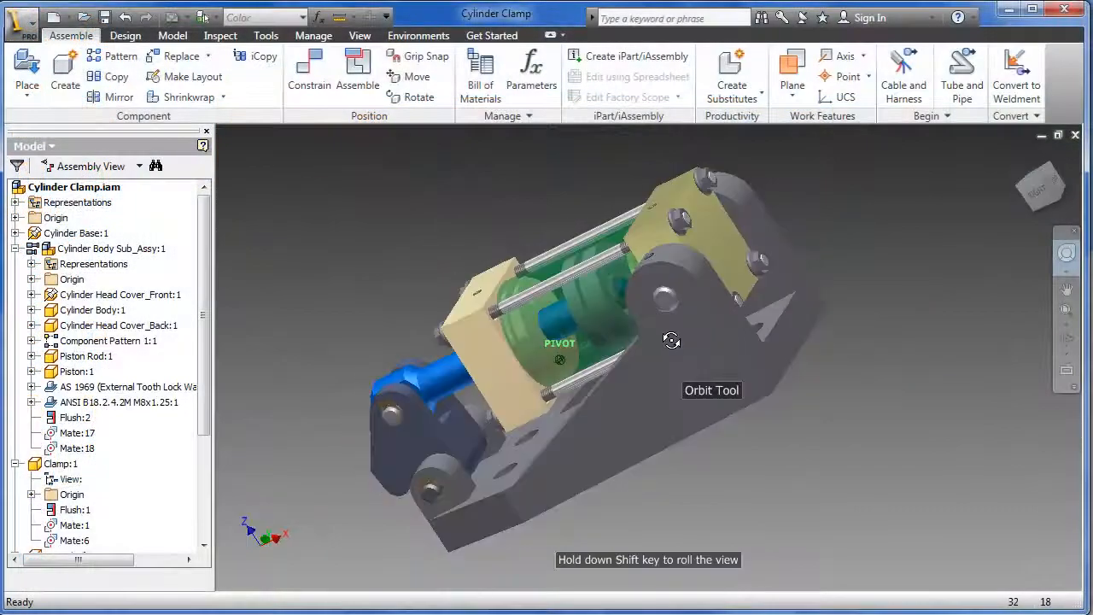
- Orbit the Cylinder Clamp to view it from several sides, then show the Environments ribbon tools
left_click_drag(671, 342, 693, 352)
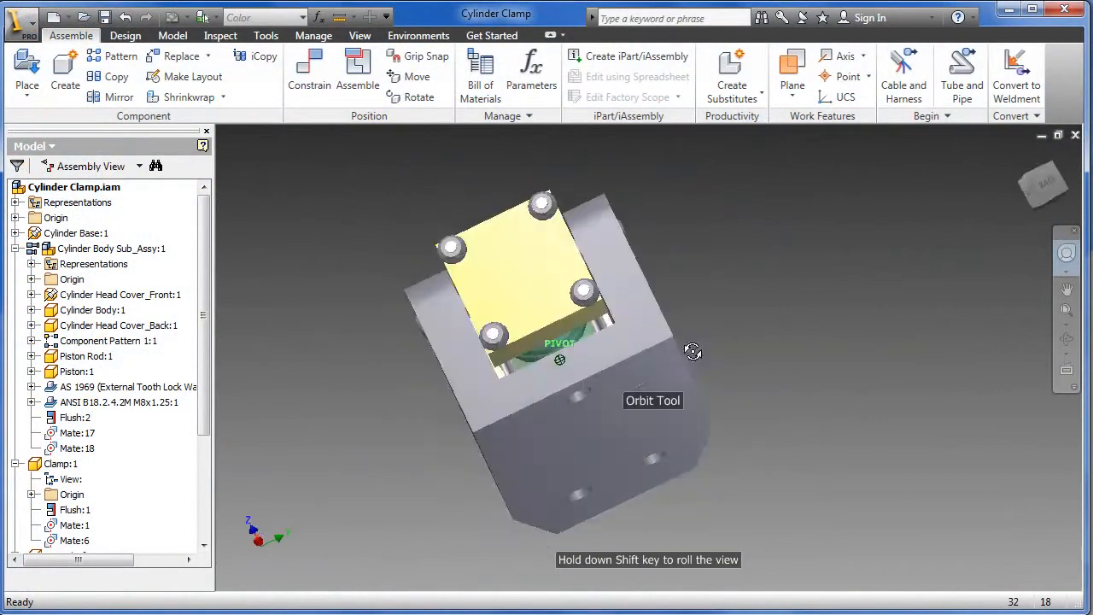
left_click_drag(694, 352, 739, 368)
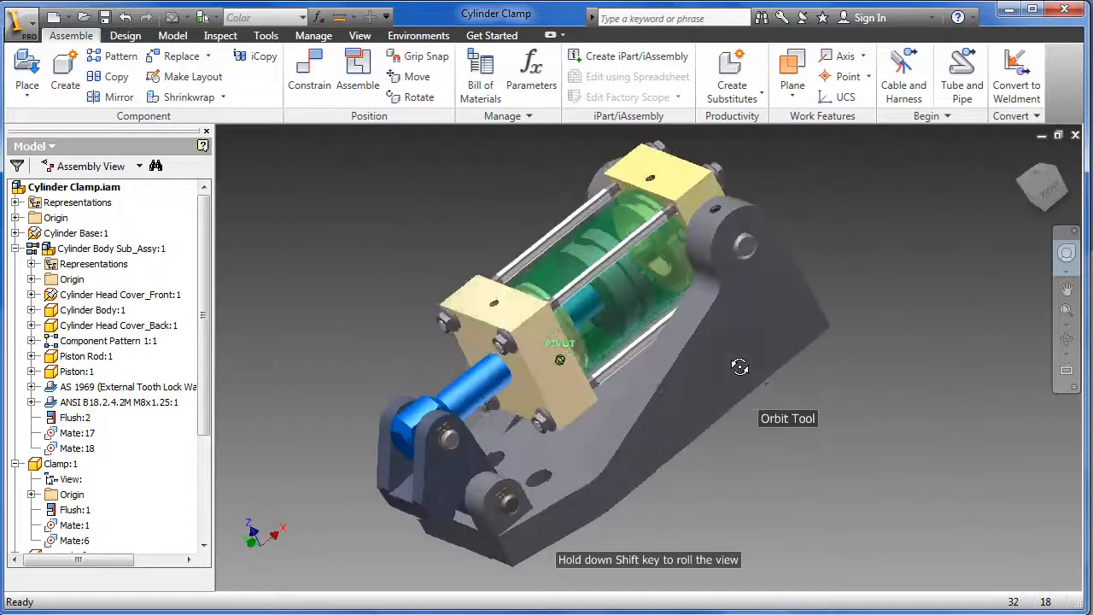
left_click_drag(739, 367, 813, 367)
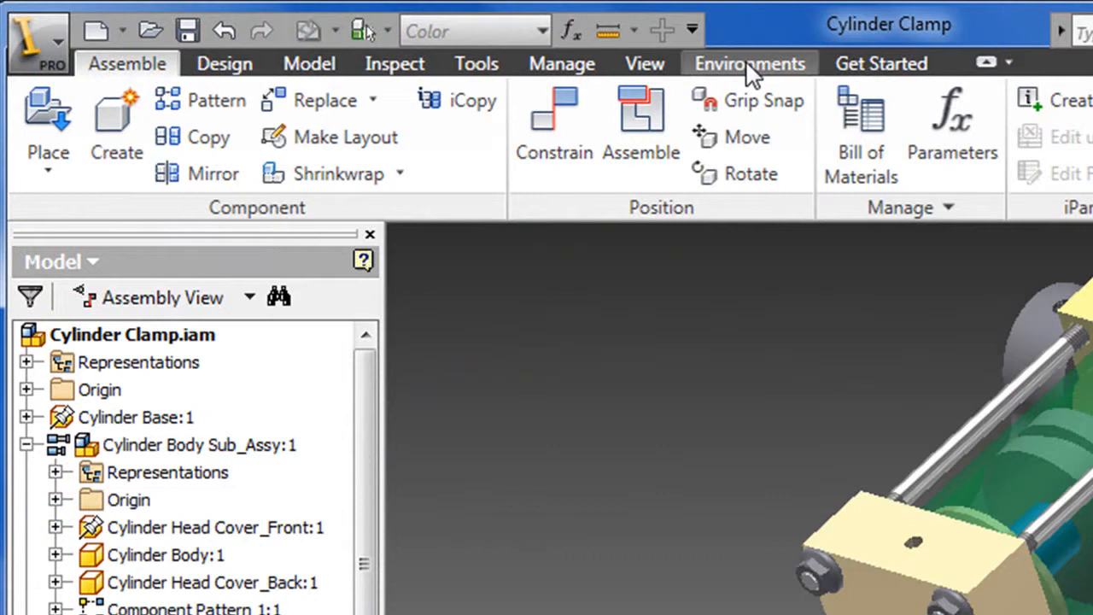
left_click(748, 61)
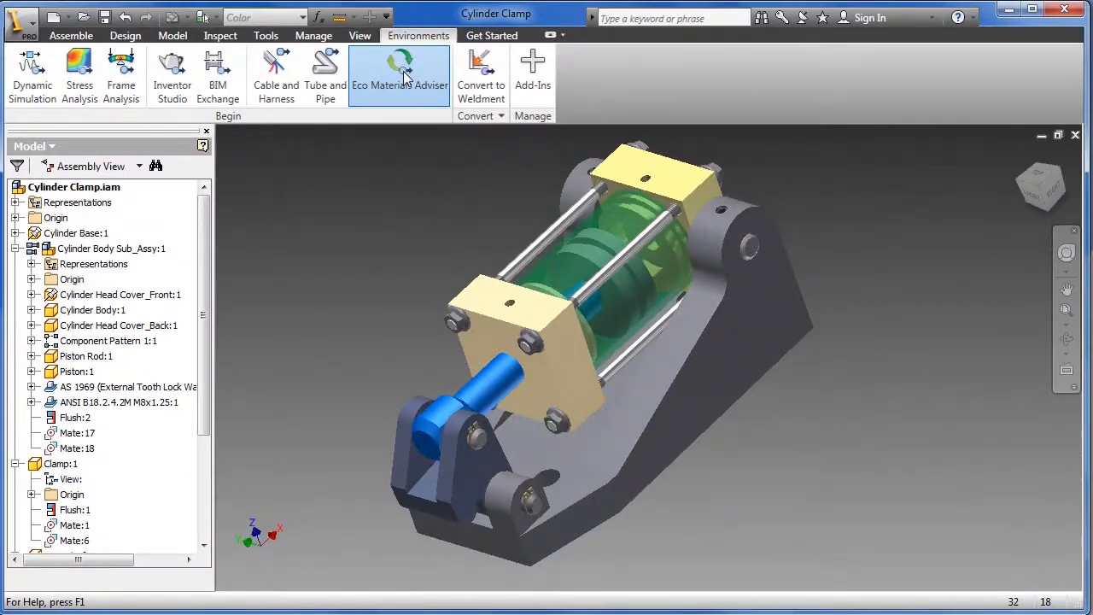
- Start Eco Materials Adviser and review every part's material assignments, including the Cylinder Base's stainless steel
left_click(400, 75)
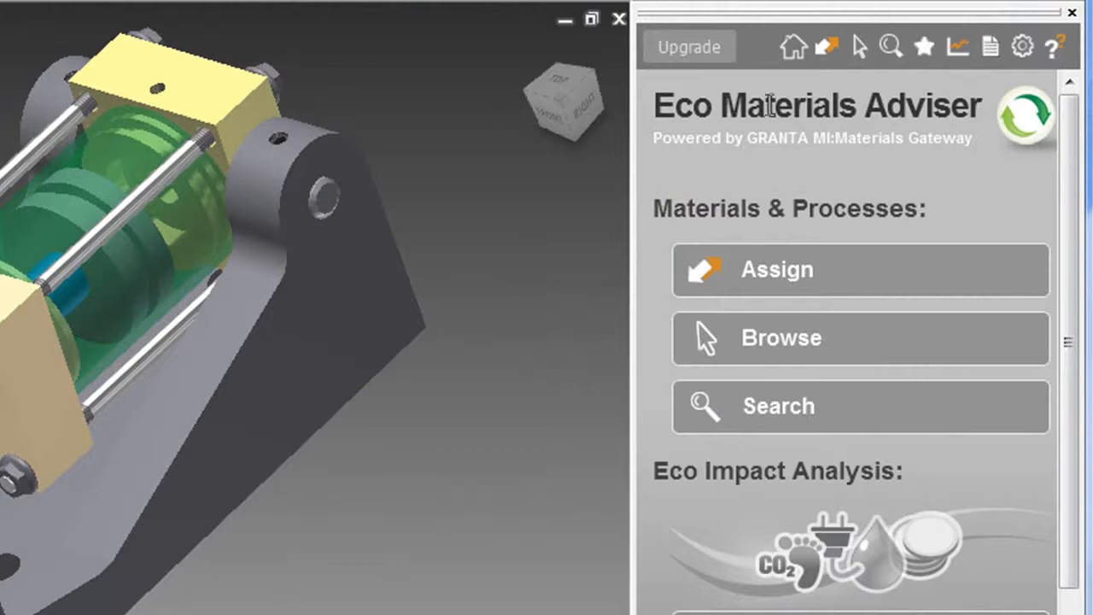
mouse_move(828, 48)
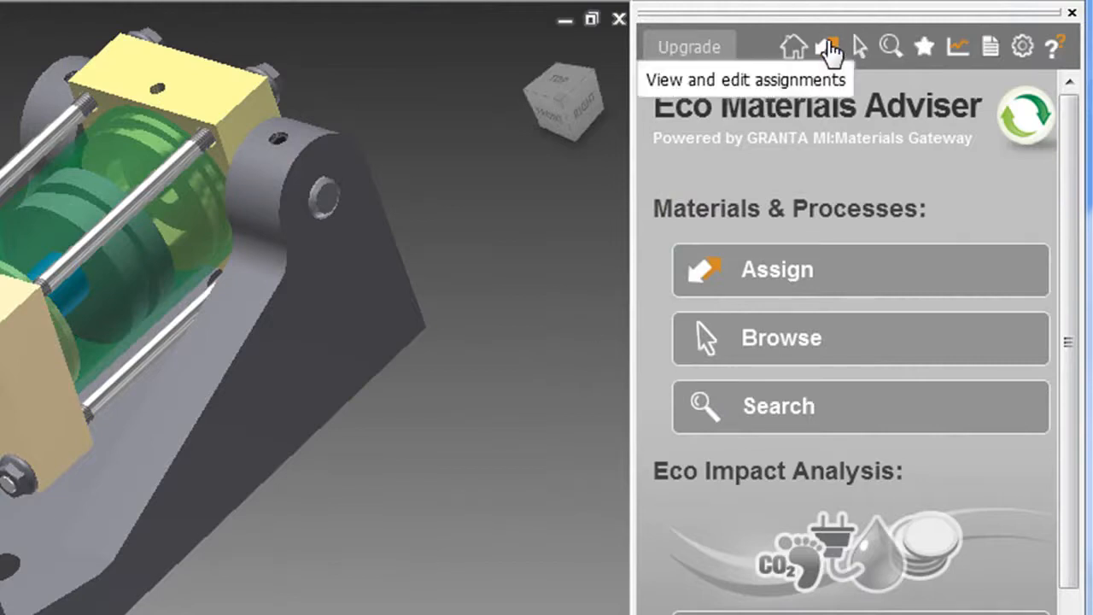
left_click(828, 46)
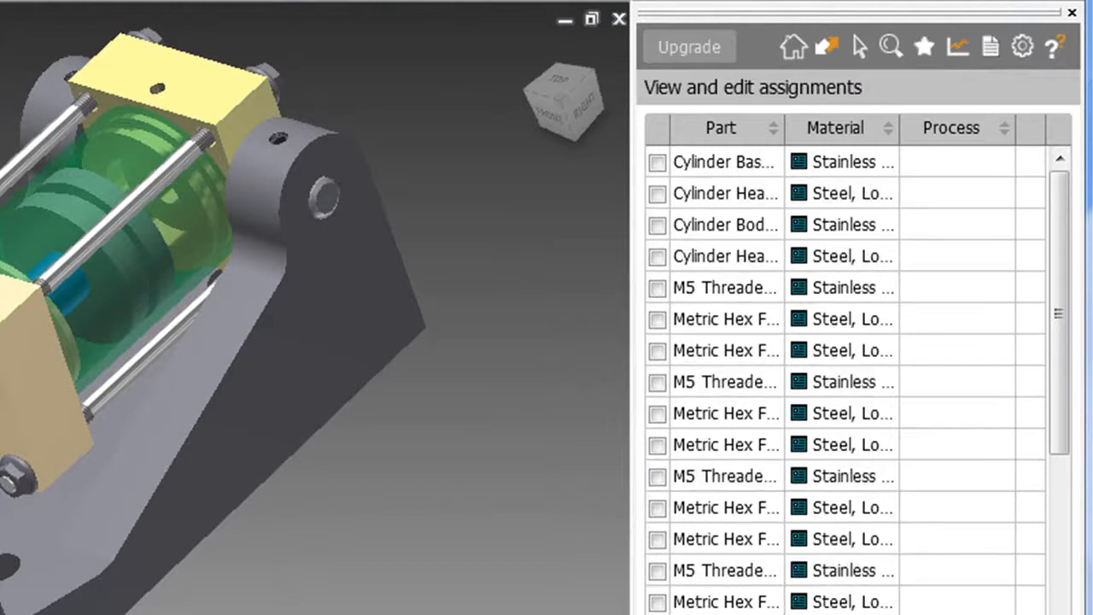
scroll("down", 3)
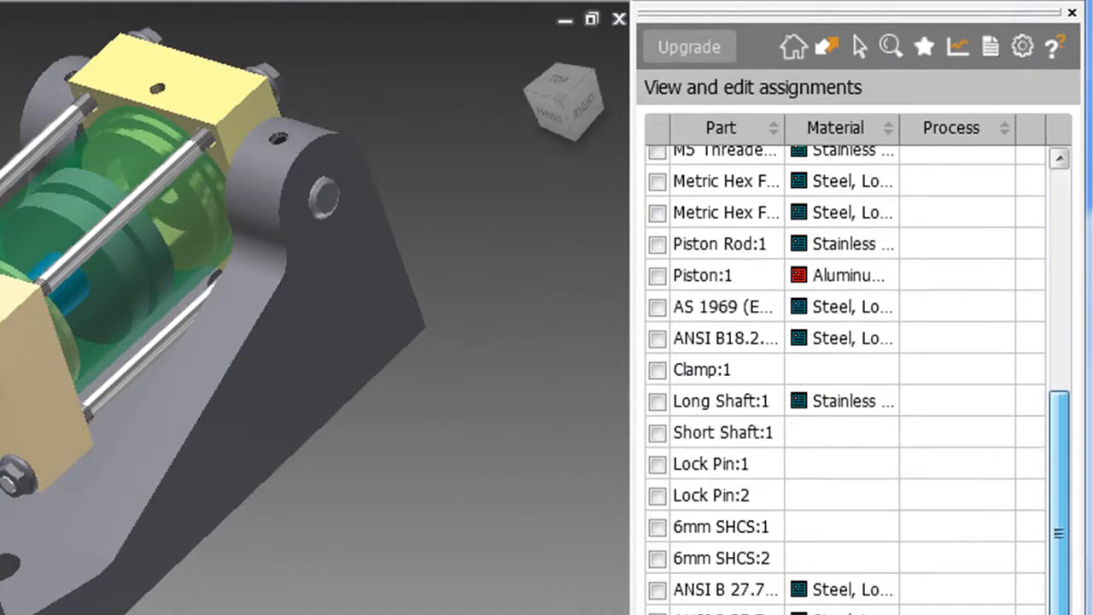
scroll("up", 3)
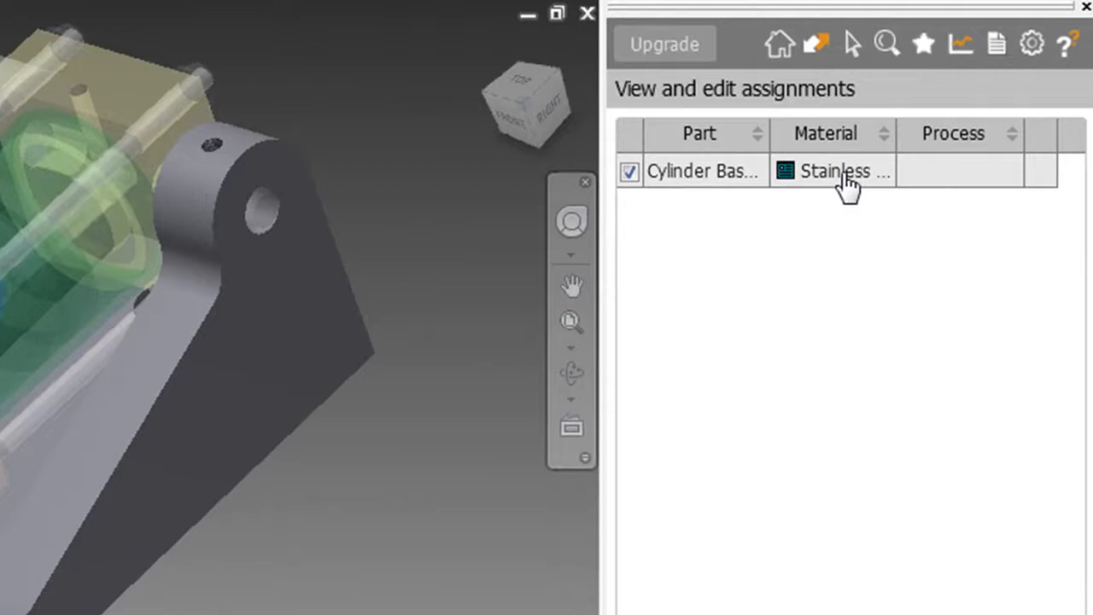
- Show processes applicable to the Cylinder Base's martensitic stainless steel and assign Metal powder forming
right_click(840, 171)
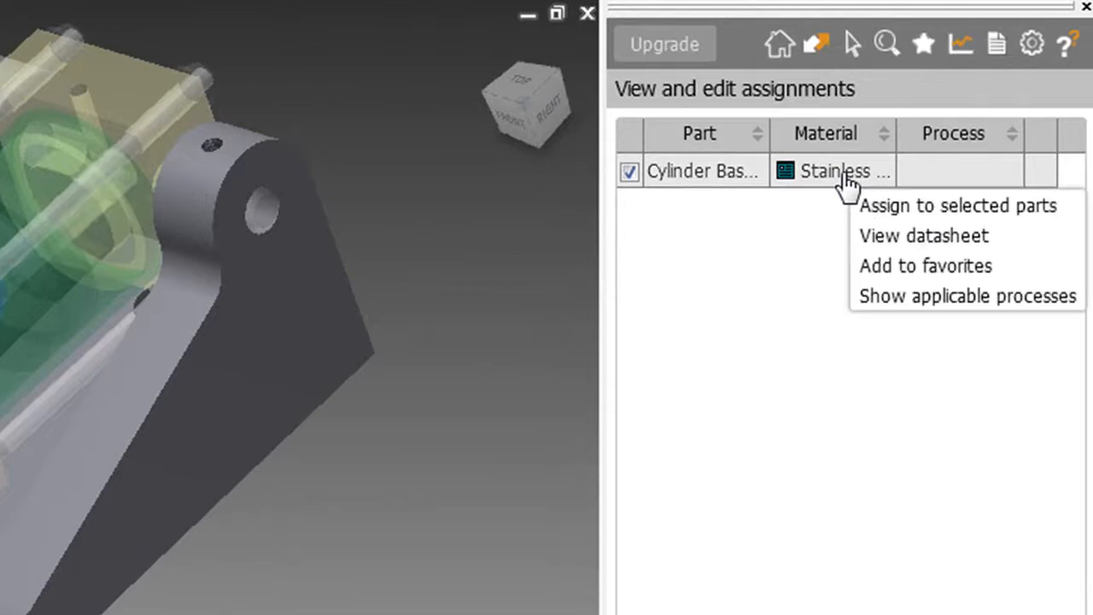
mouse_move(925, 266)
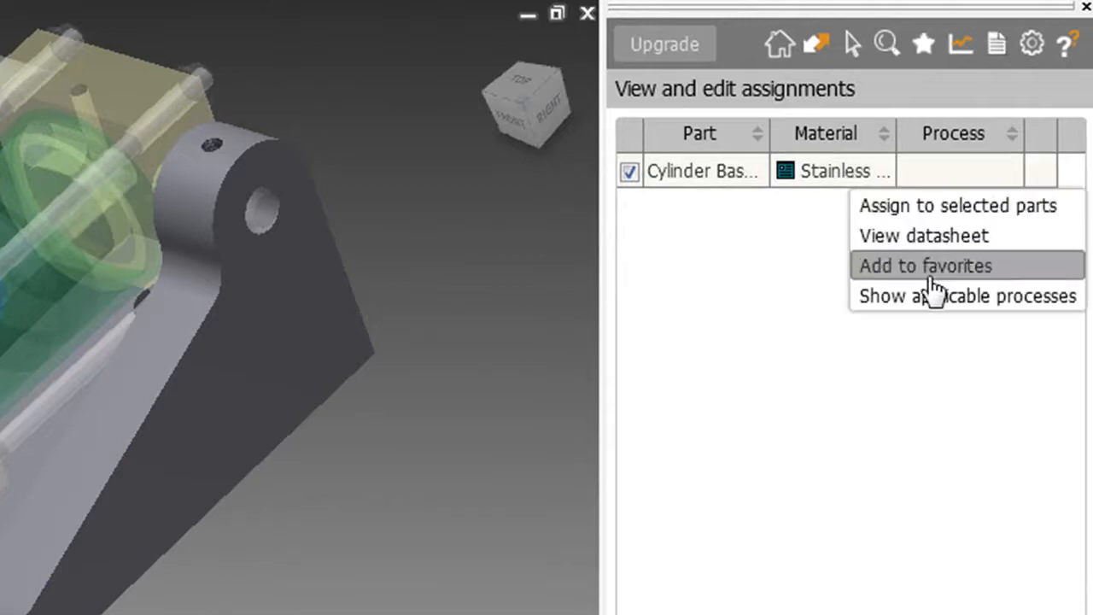
left_click(965, 295)
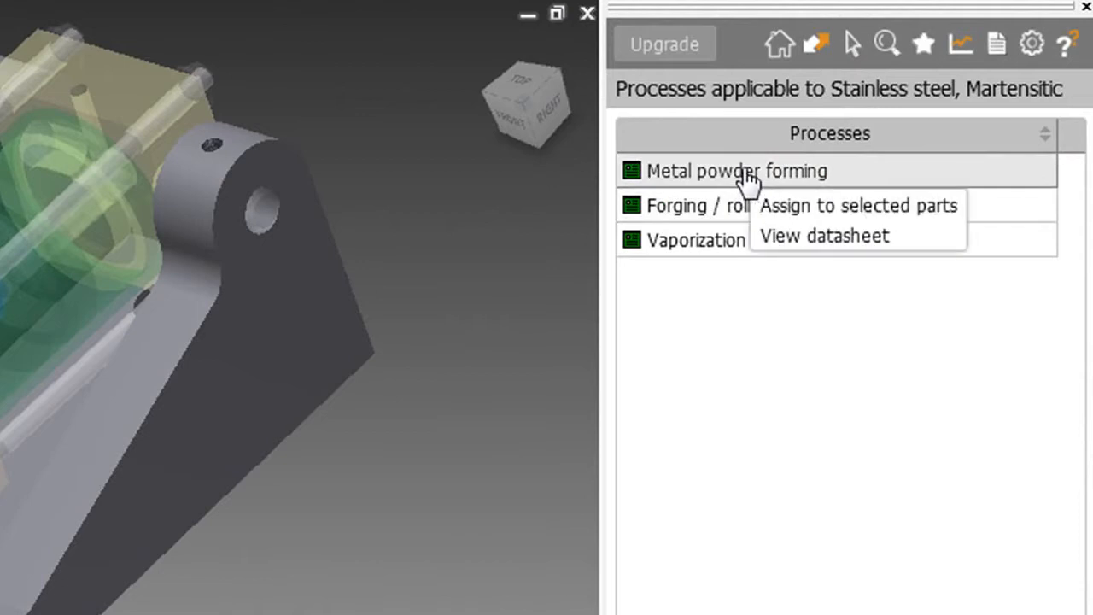
left_click(823, 235)
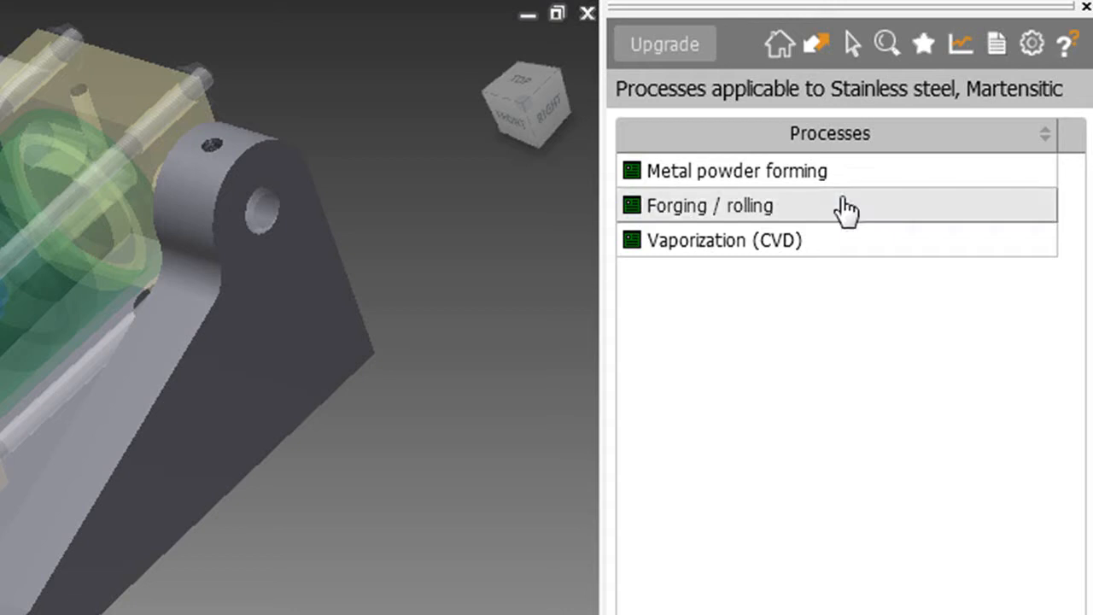
mouse_move(840, 478)
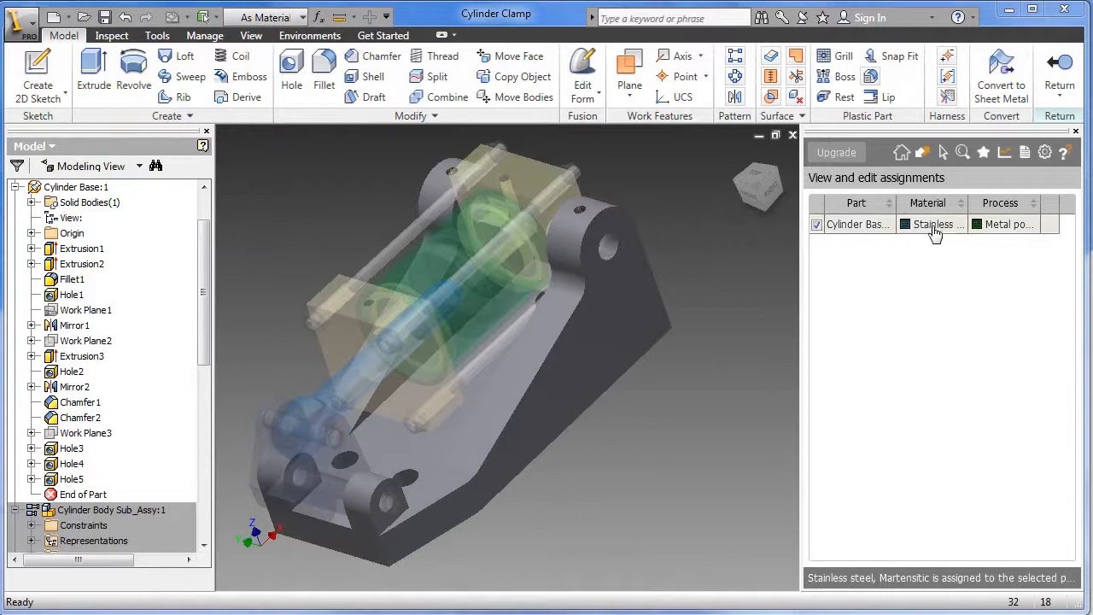
mouse_move(901, 152)
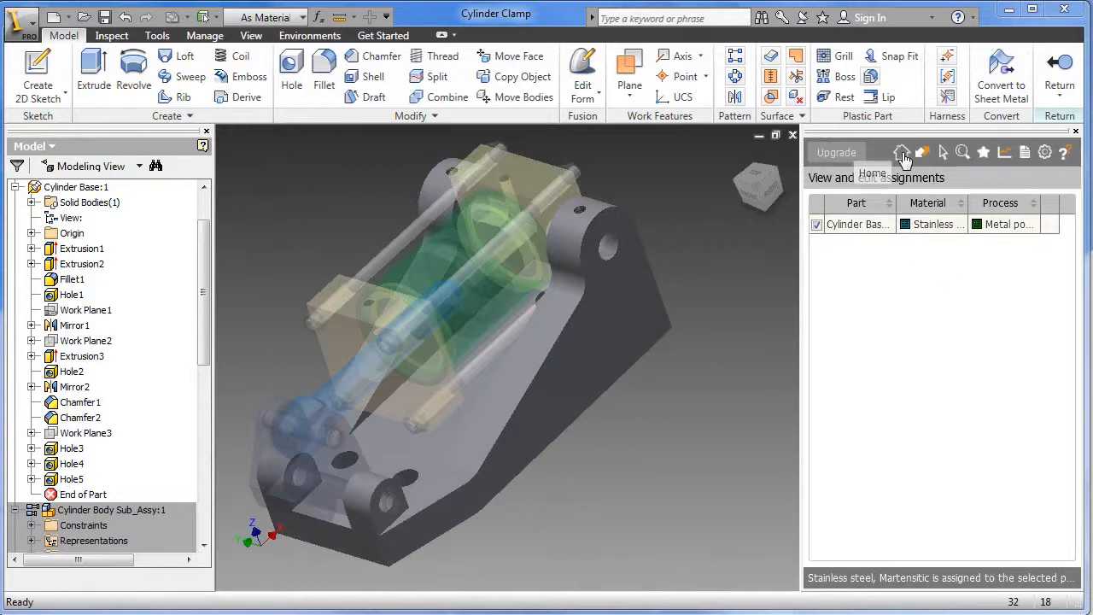
- Return to the adviser home page showing Eco Impact totals of 140 MJ, 11 kg CO2, 460 liters and 9.8 USD
left_click(901, 152)
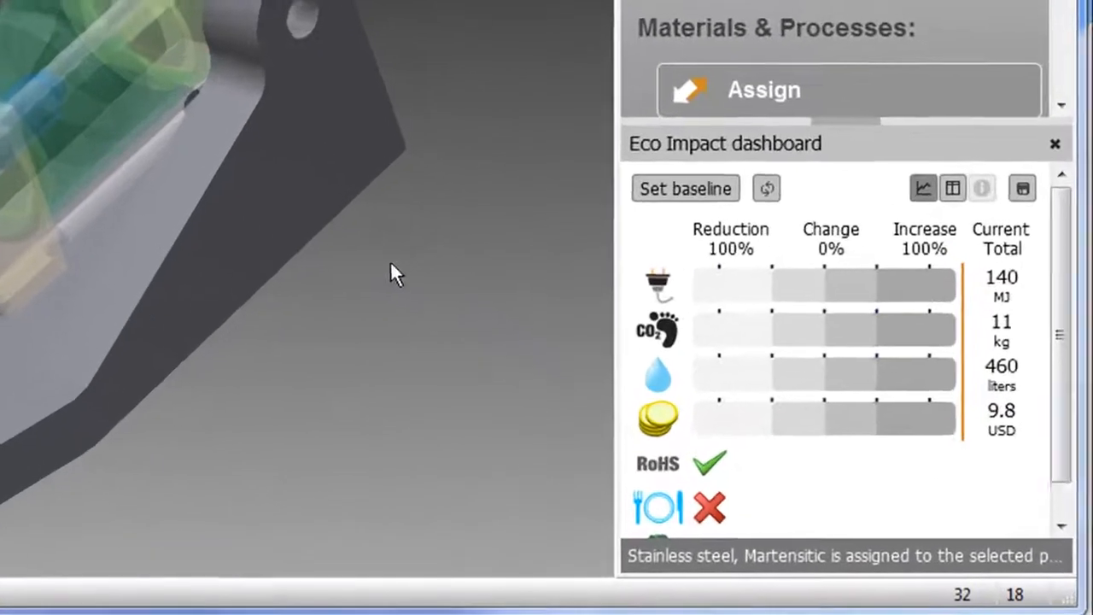
mouse_move(658, 419)
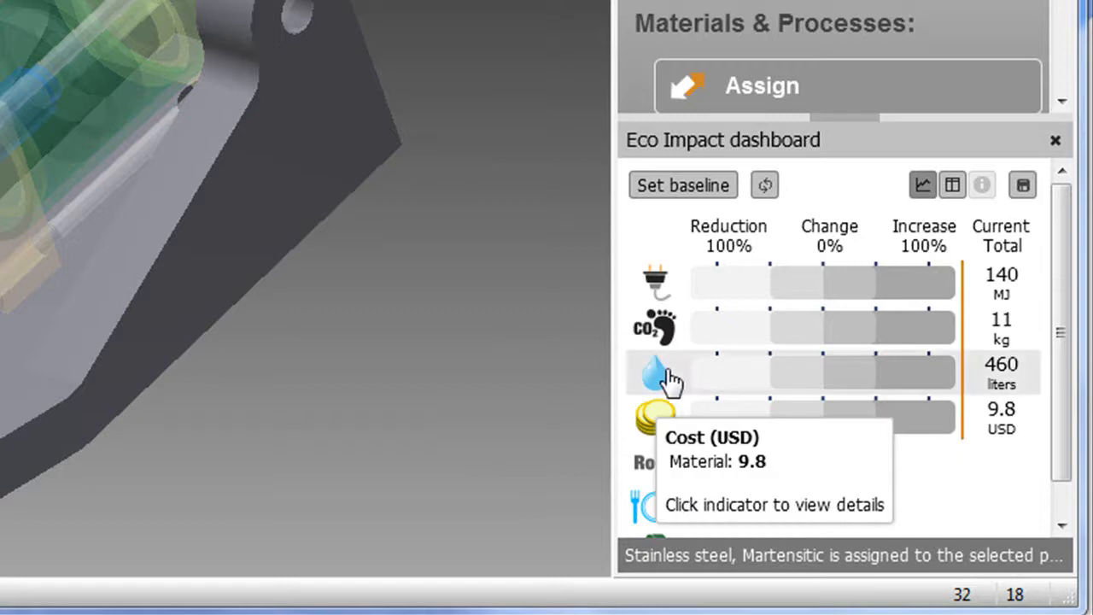
mouse_move(666, 328)
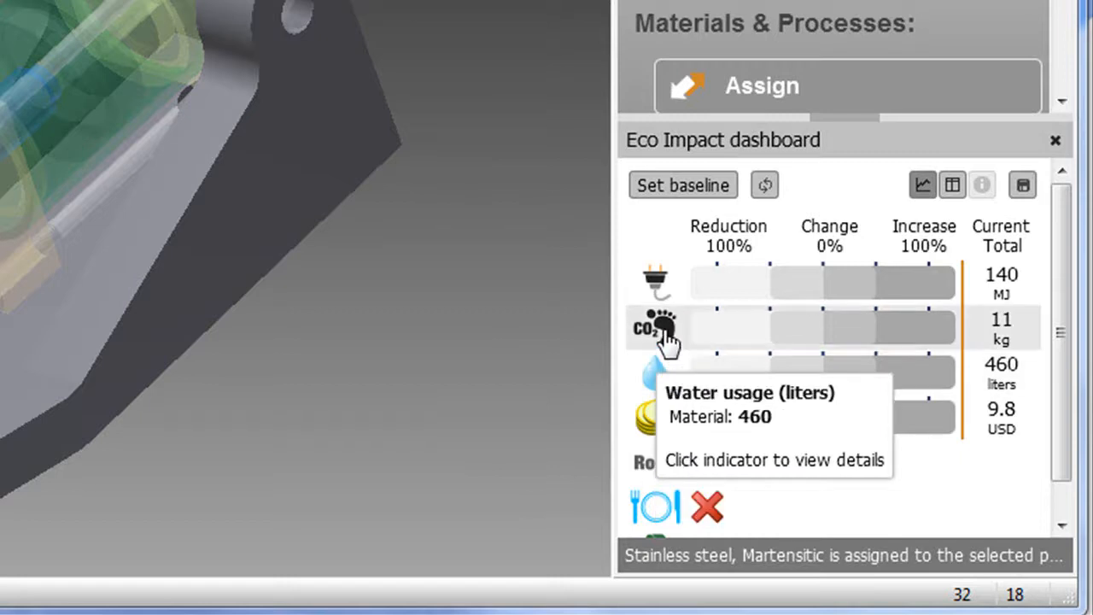
mouse_move(657, 328)
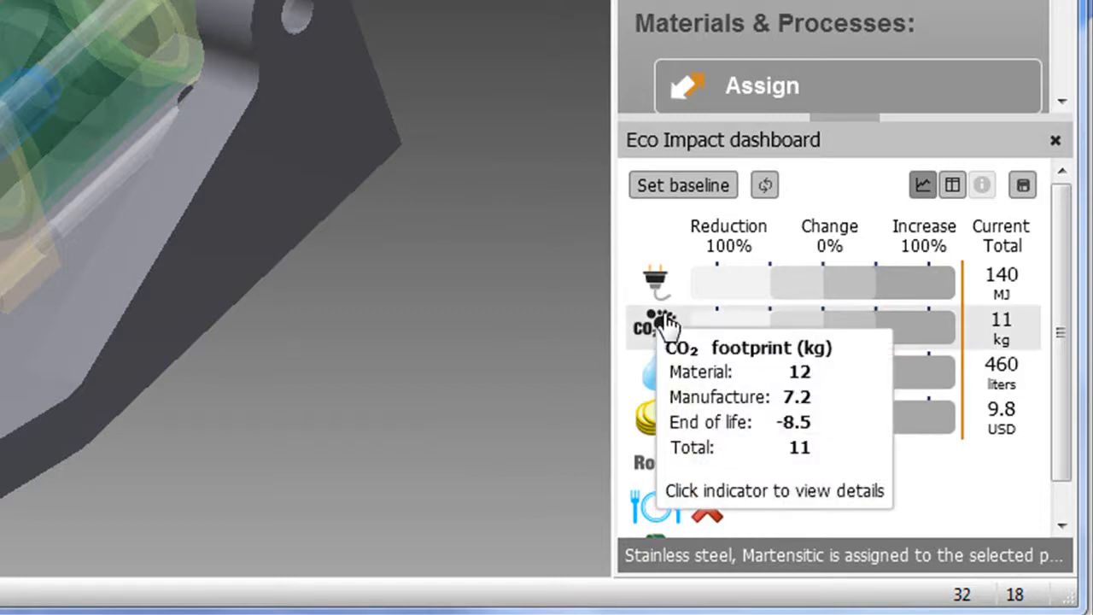
mouse_move(656, 282)
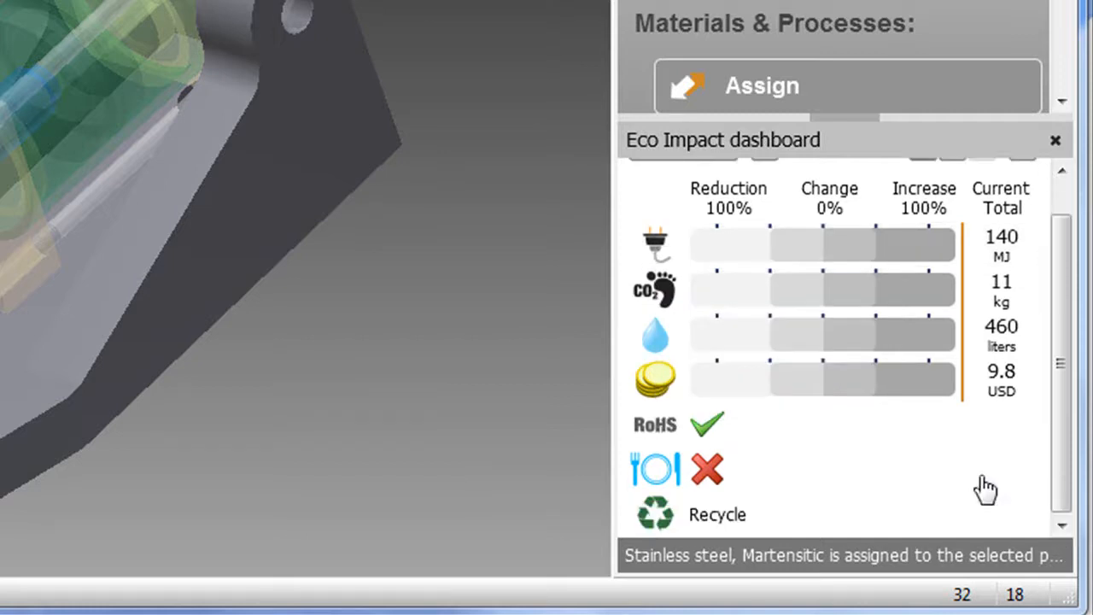
mouse_move(666, 427)
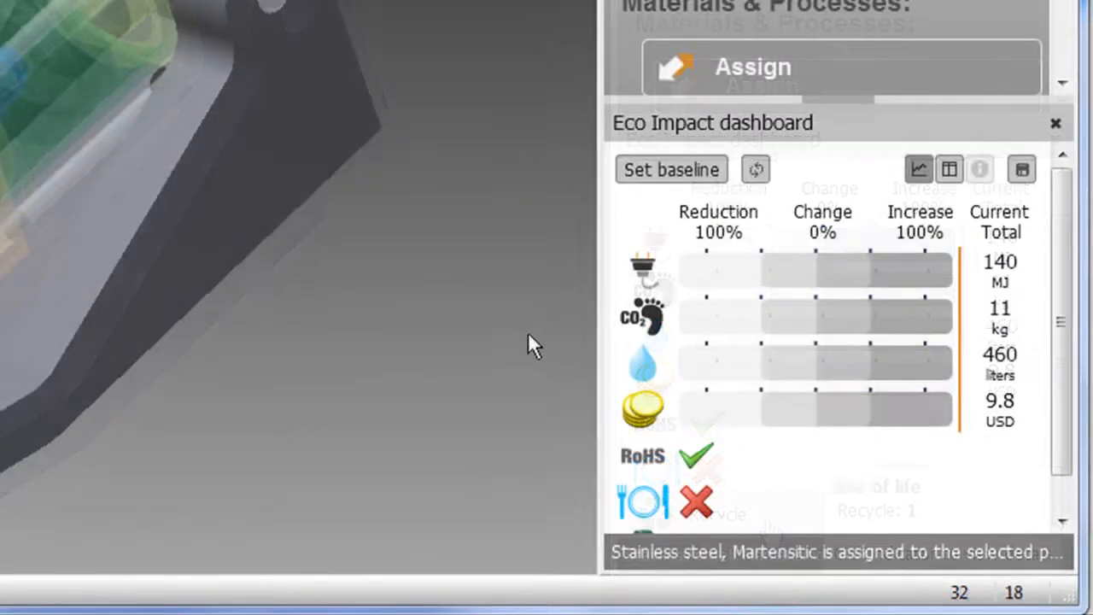
- Set the current Cylinder Base design as the eco-impact comparison baseline
left_click(671, 169)
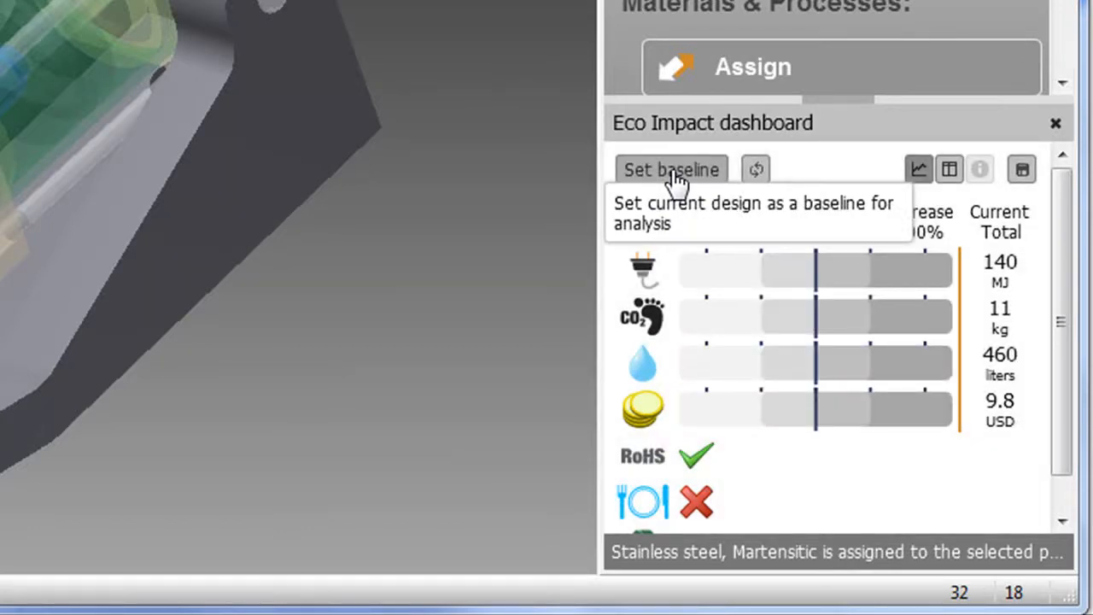
mouse_move(642, 270)
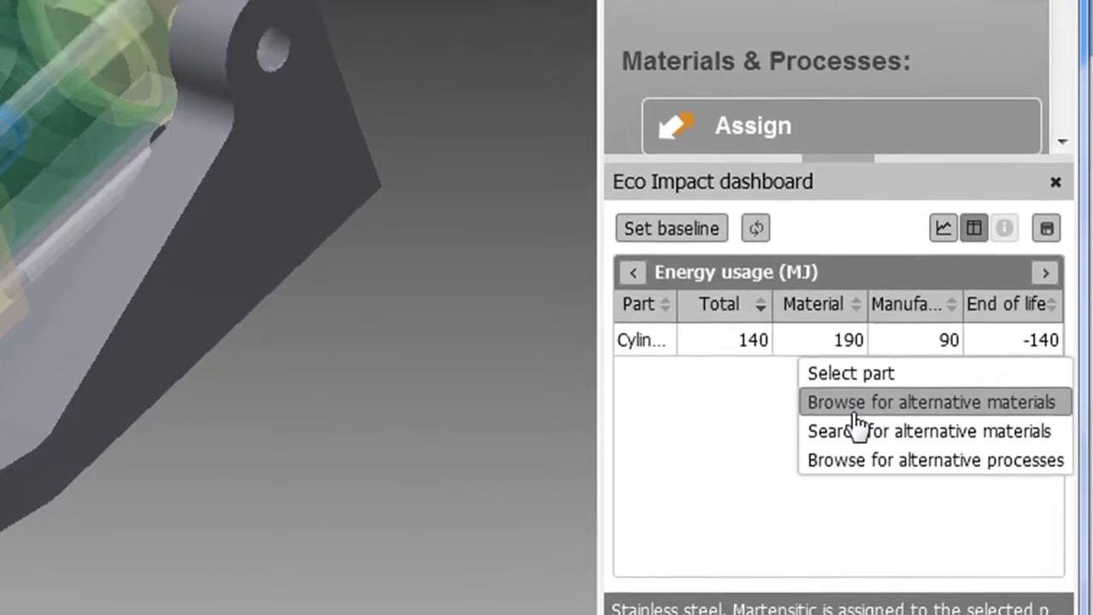
- Browse alternative materials for the Cylinder Base and expand the Typical materials category
left_click(933, 402)
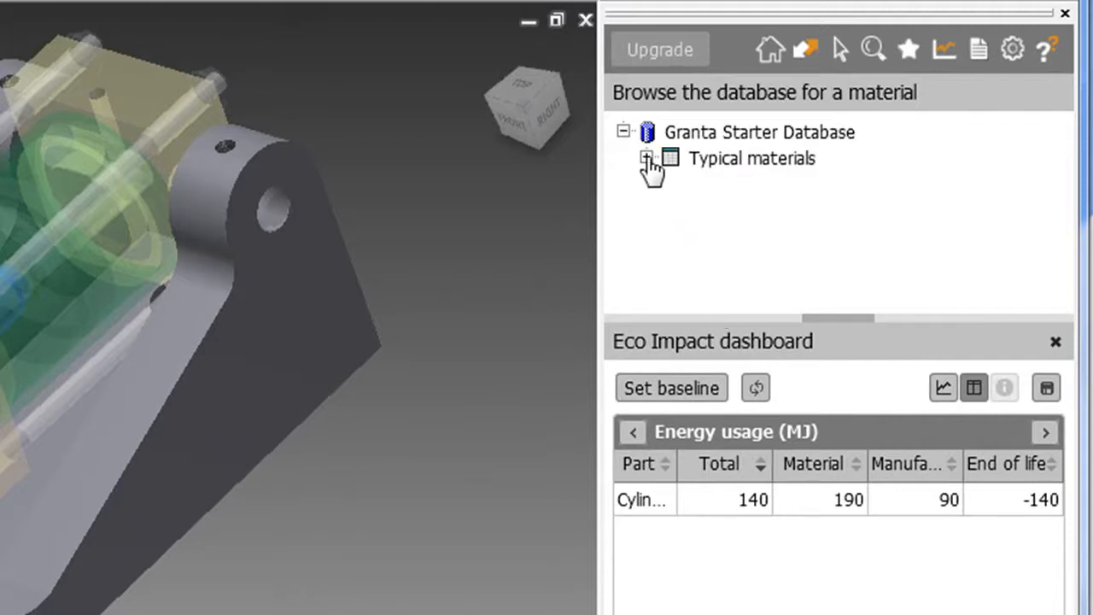
left_click(647, 159)
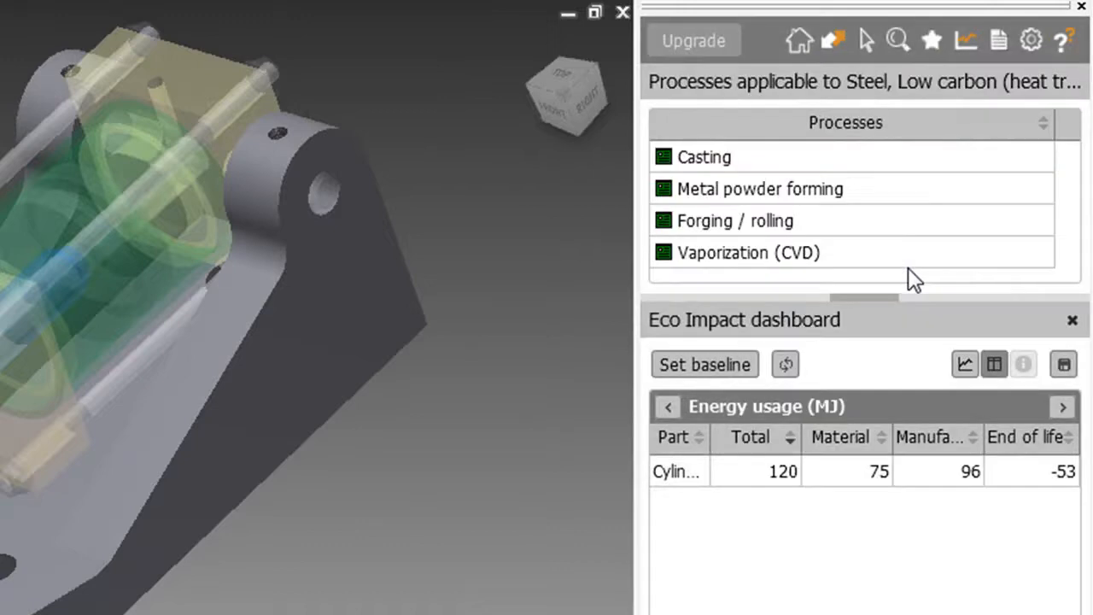
mouse_move(700, 175)
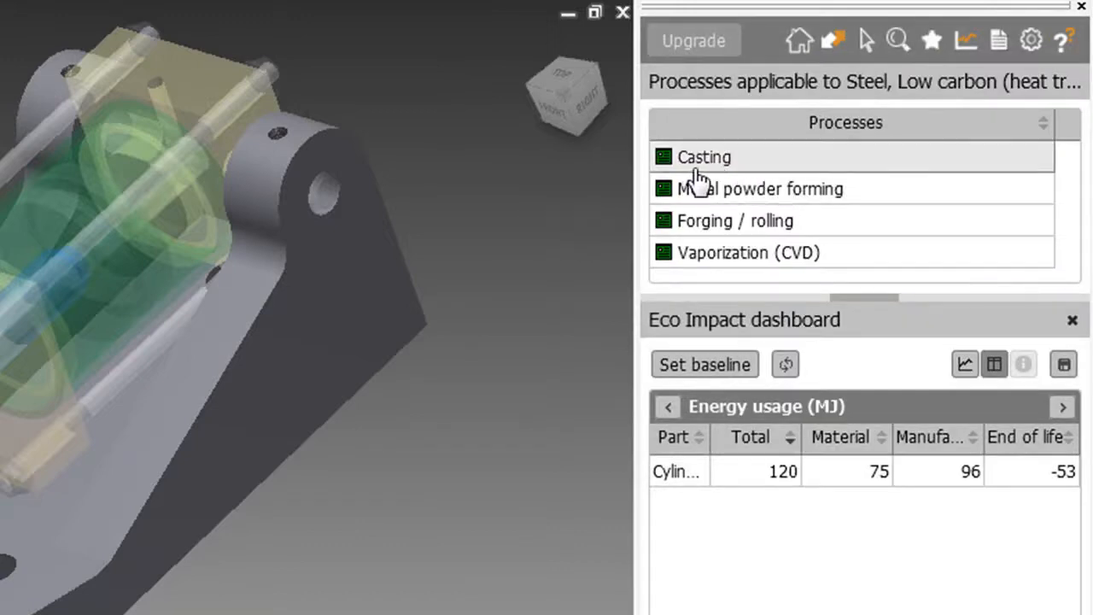
- Assign Casting to the low-carbon steel Cylinder Base and show the impact comparison as bars, energy now 50 MJ
left_click(758, 188)
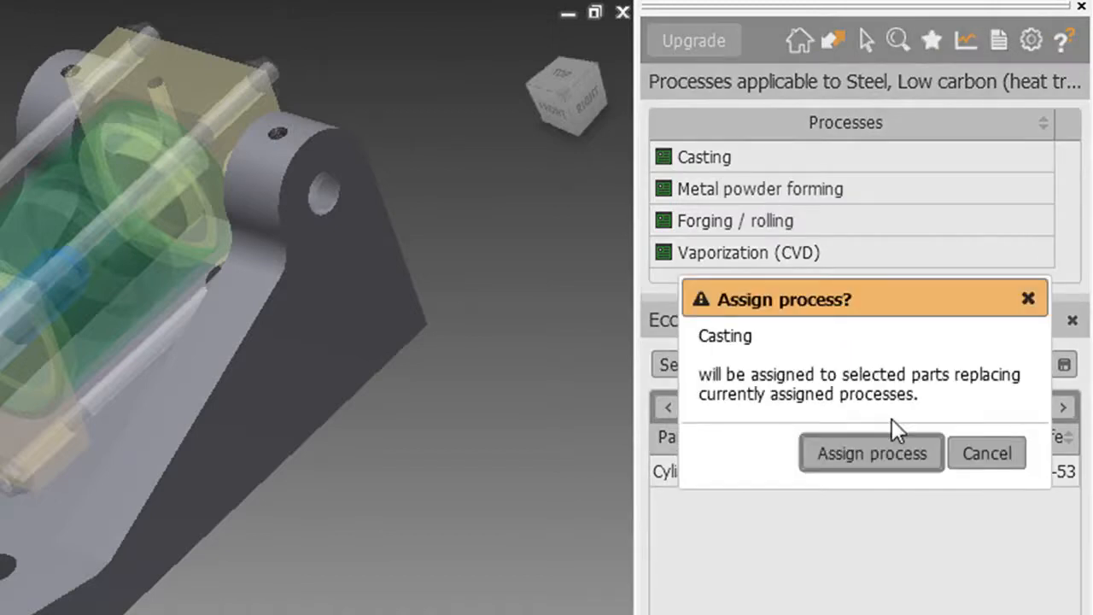
left_click(871, 453)
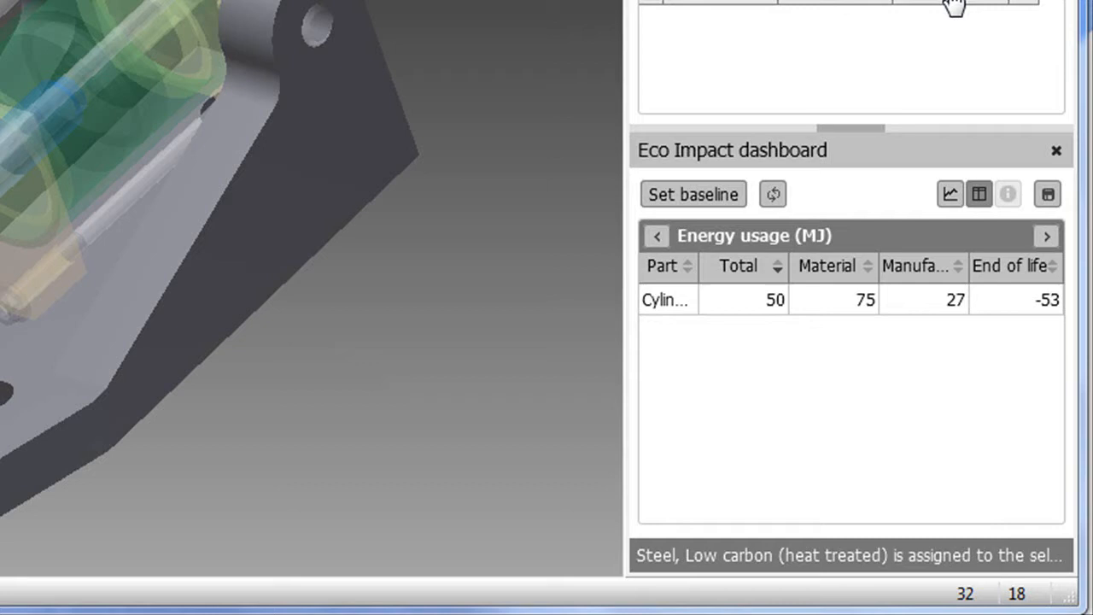
left_click(957, 195)
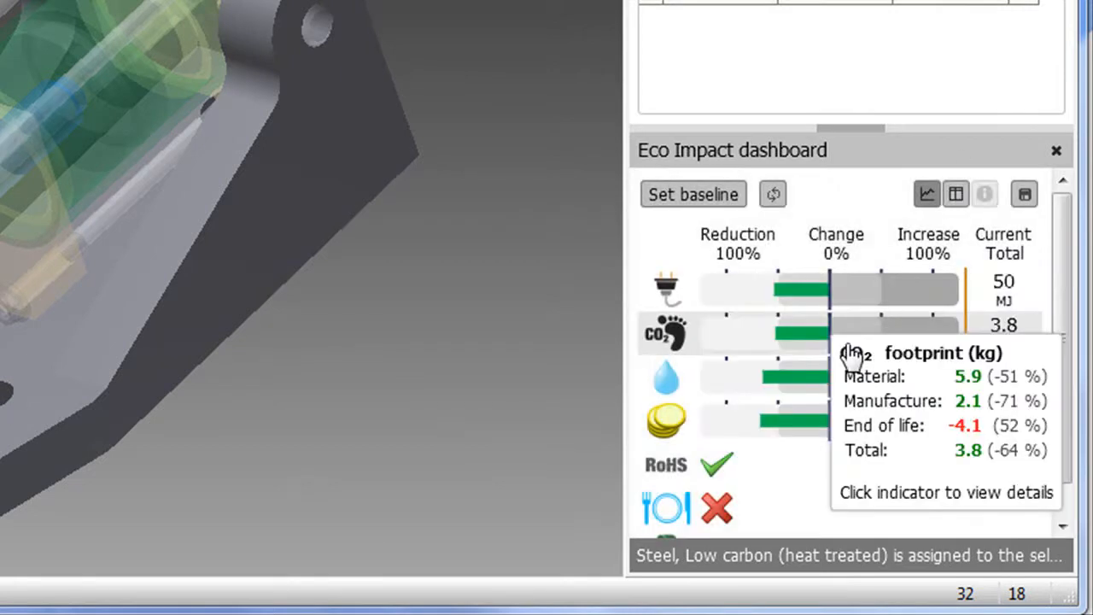
mouse_move(533, 363)
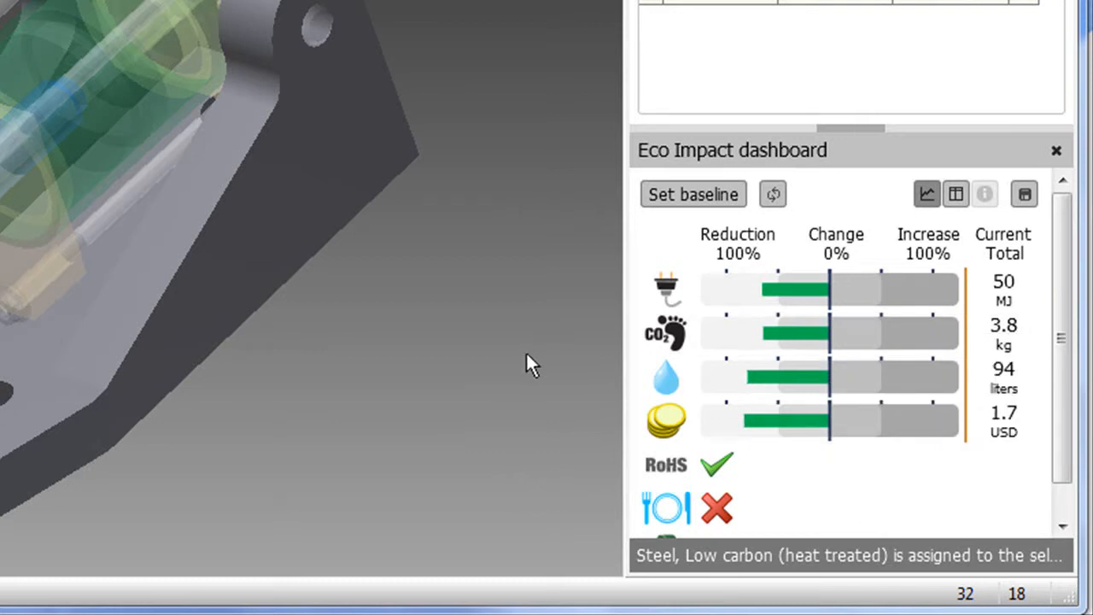
mouse_move(748, 338)
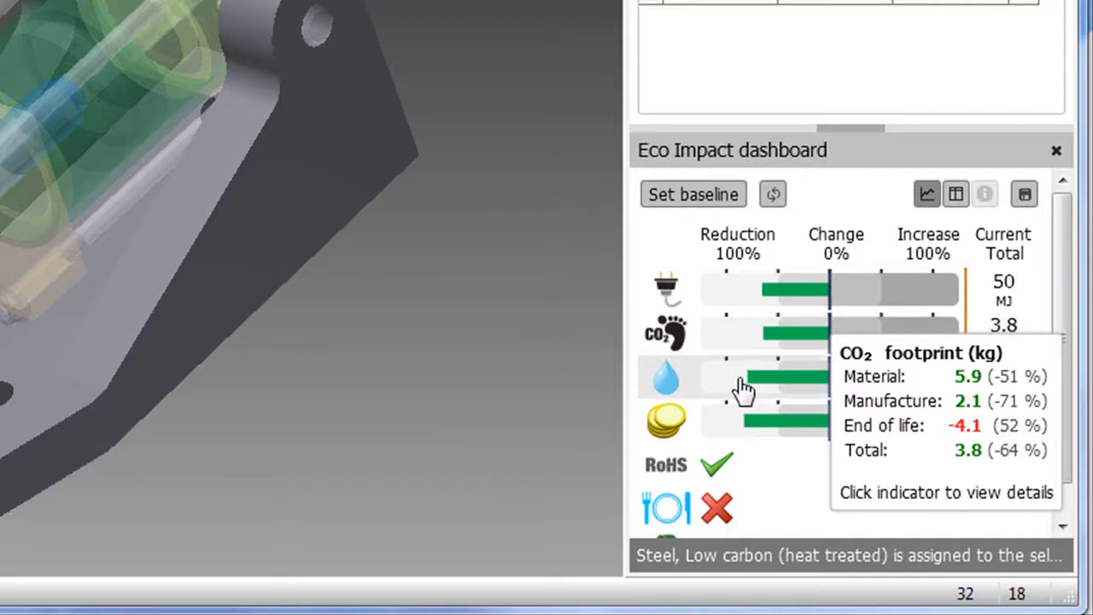
mouse_move(738, 431)
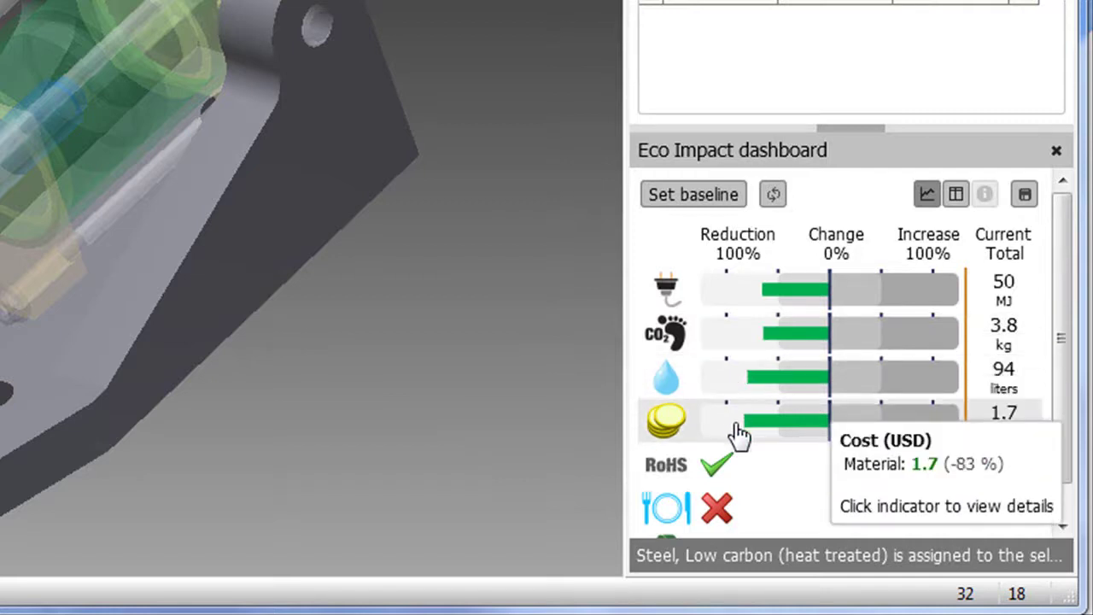
mouse_move(499, 427)
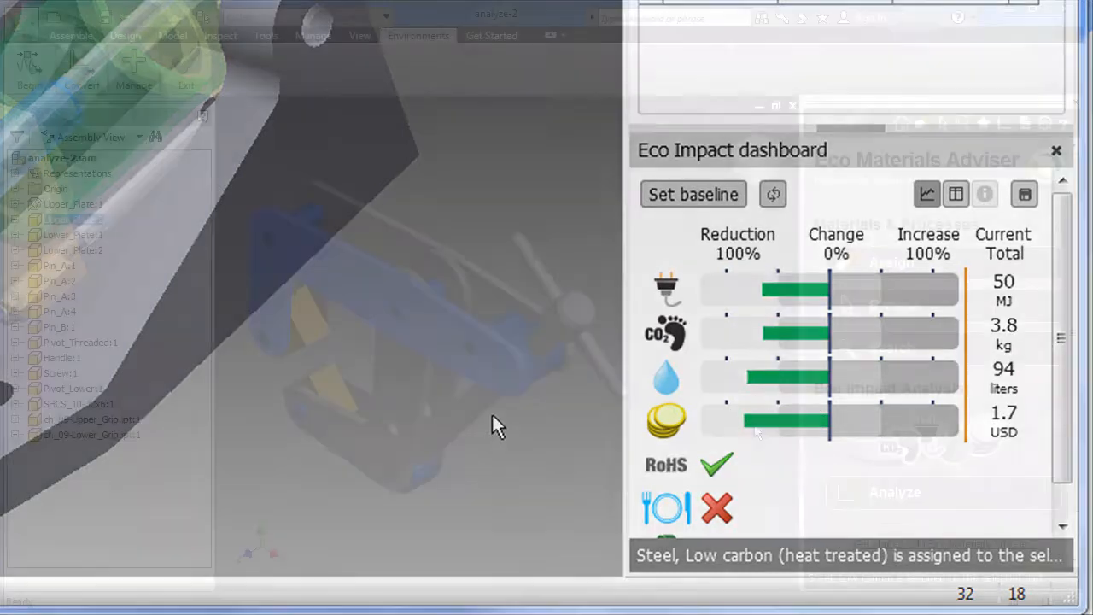
- Review the material database search criteria for density, CO2 footprint, embodied energy and price
left_click(1056, 150)
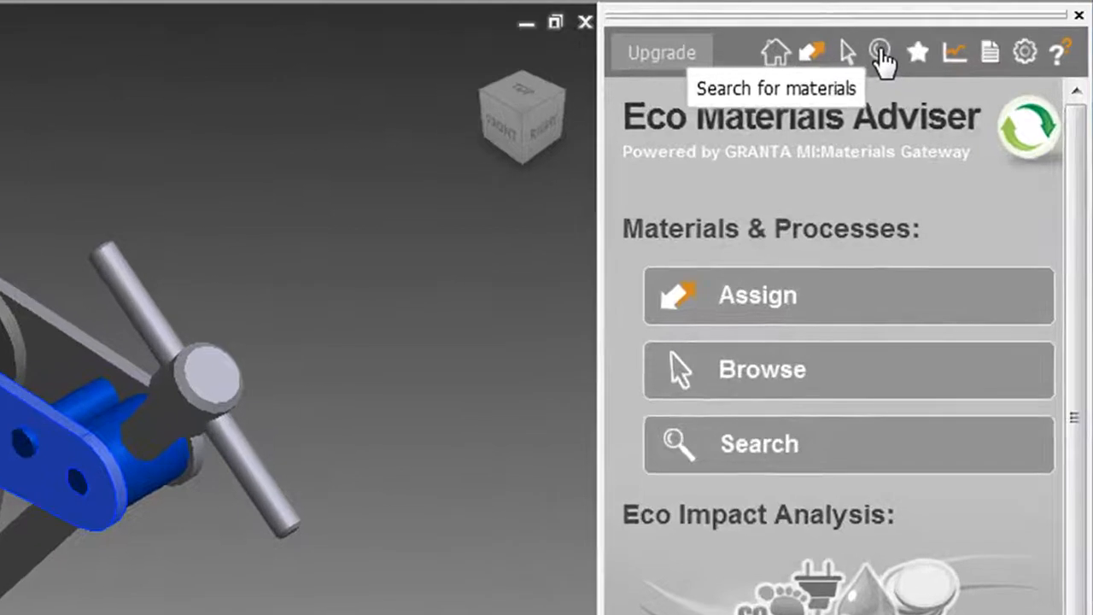
left_click(880, 51)
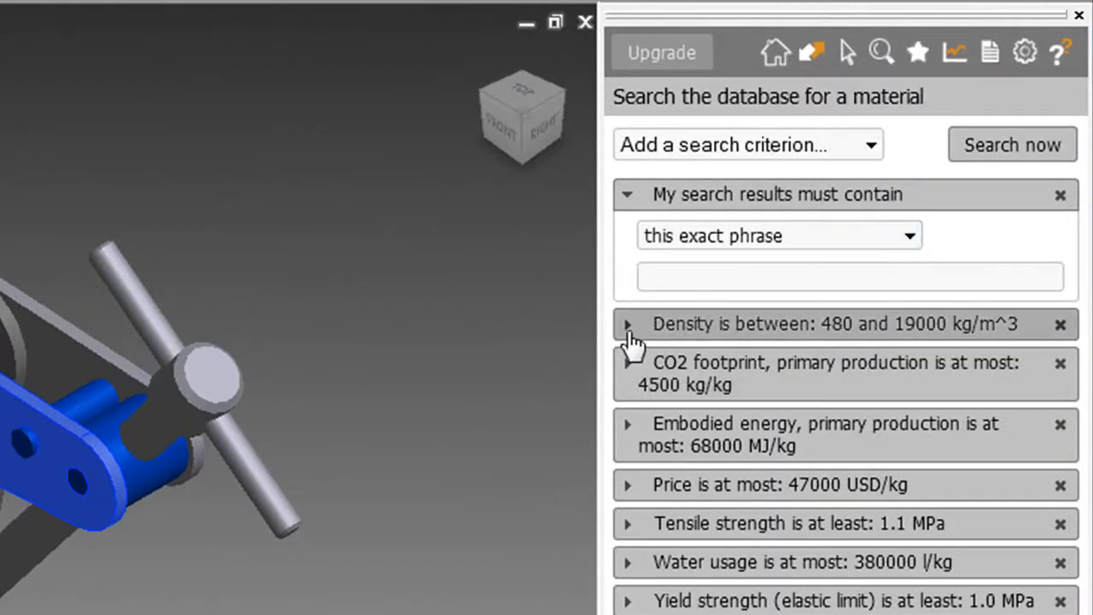
left_click(629, 324)
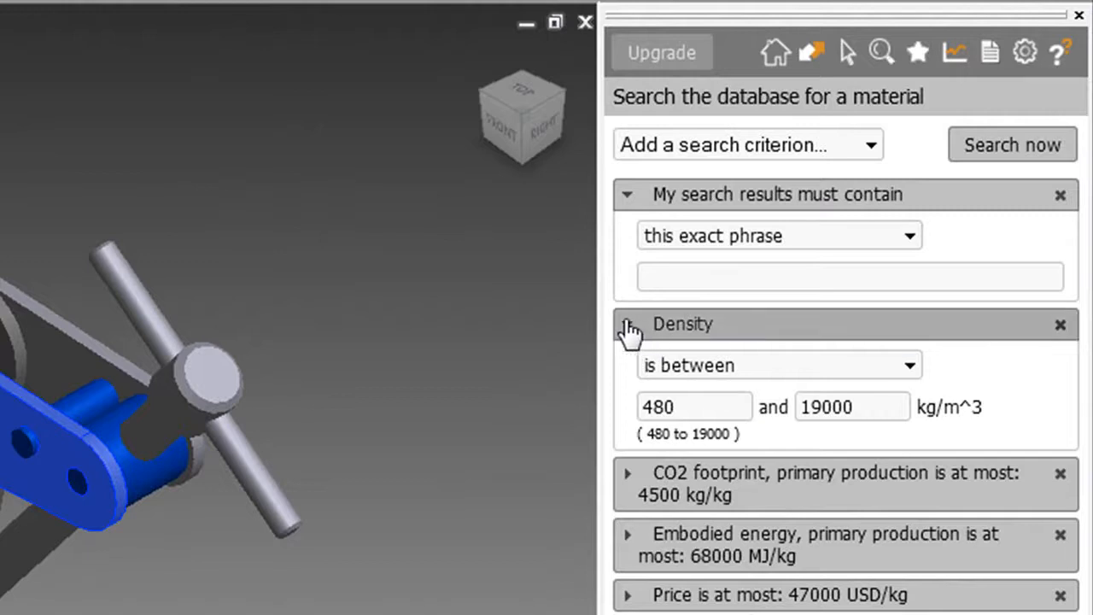
left_click(629, 324)
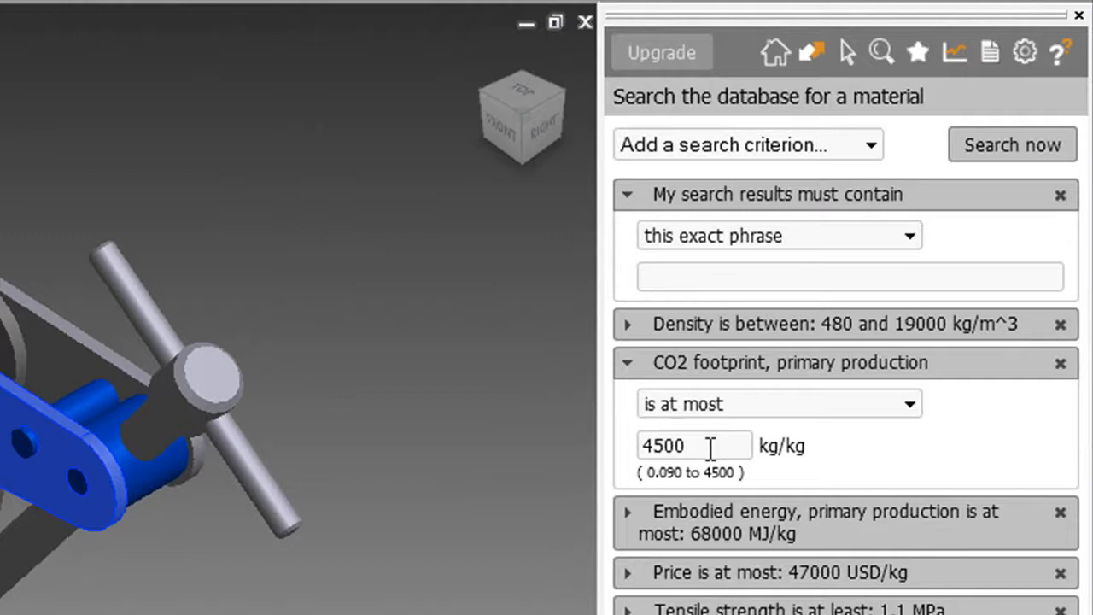
left_click(629, 362)
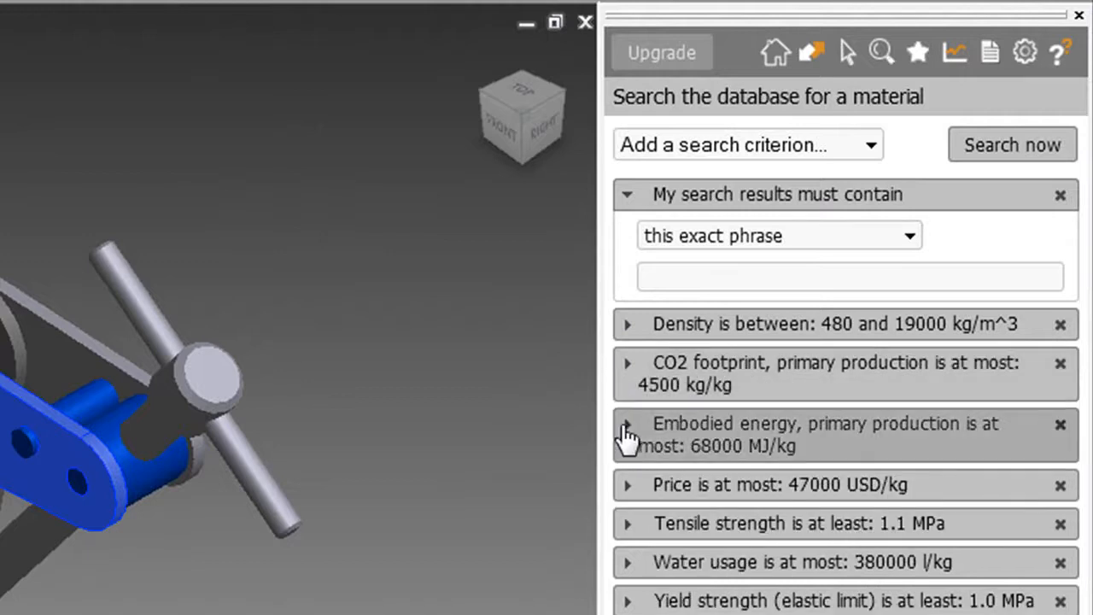
left_click(628, 423)
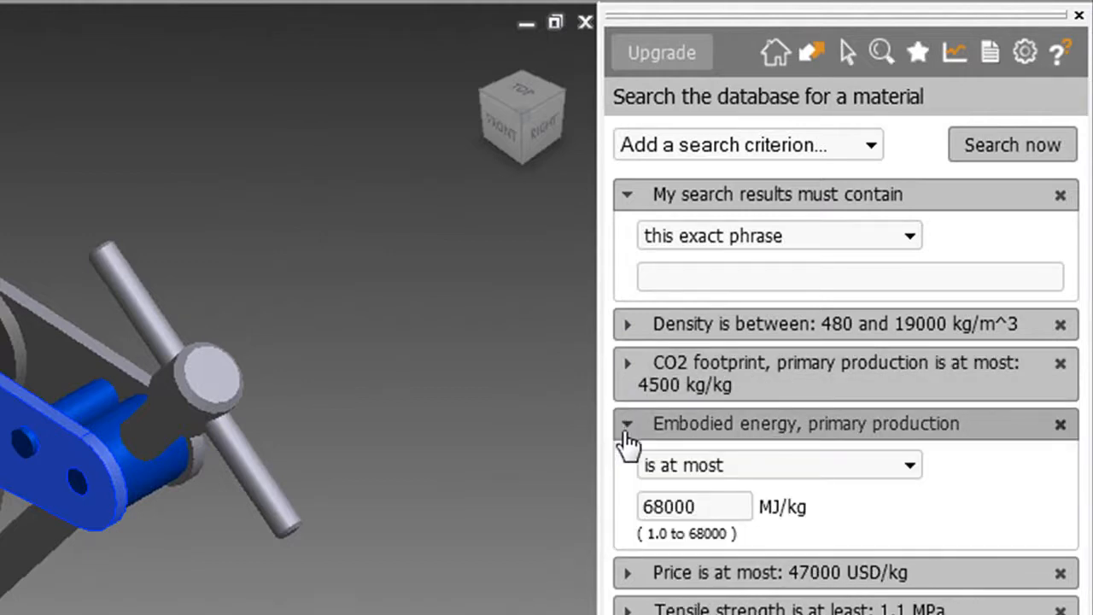
left_click(629, 424)
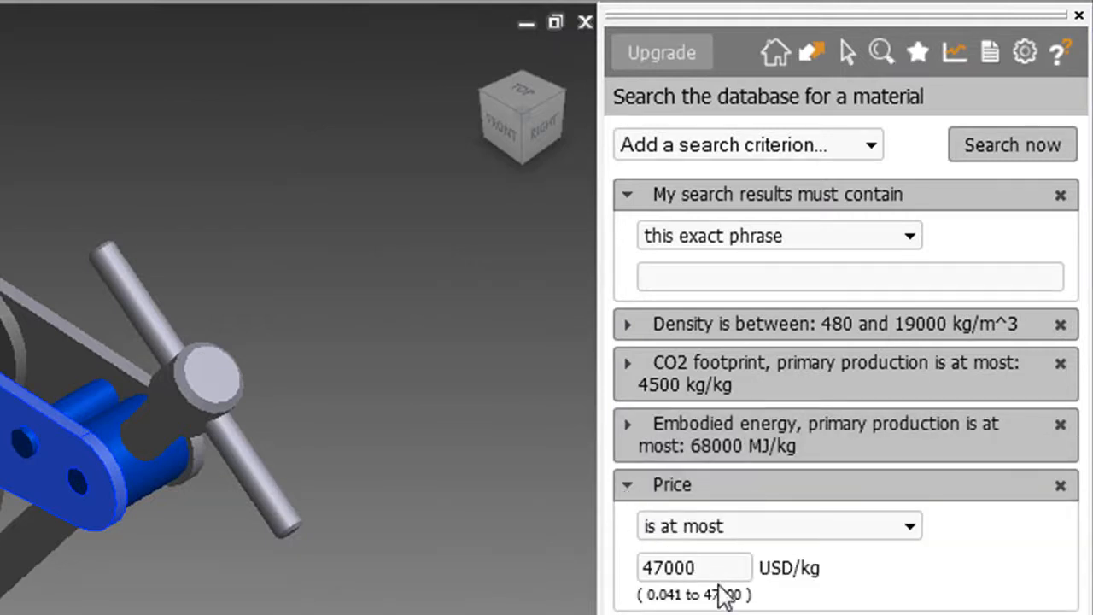
left_click(692, 567)
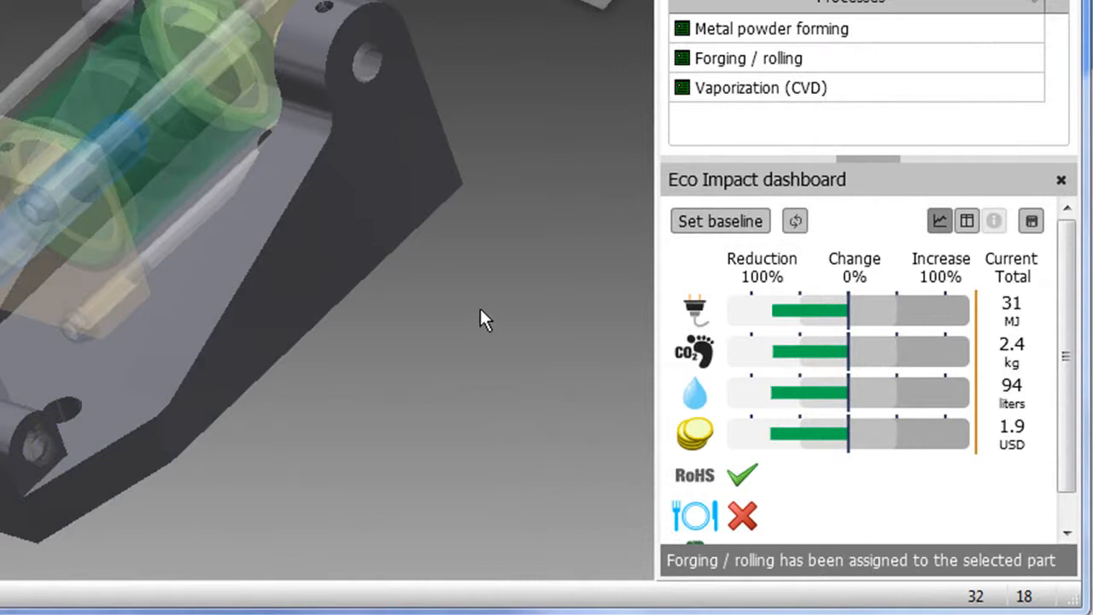
mouse_move(741, 120)
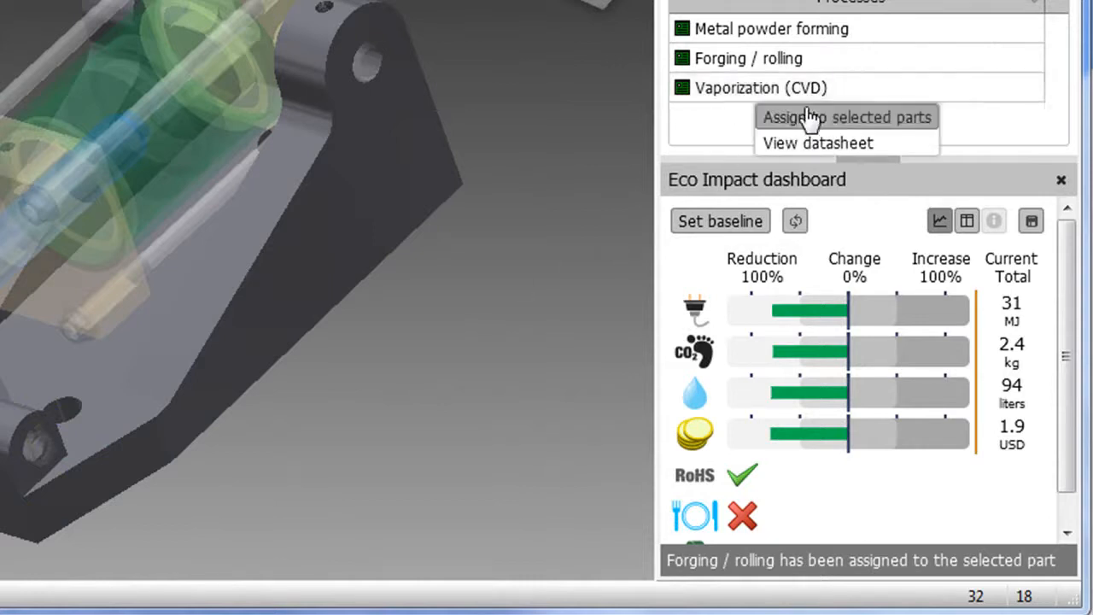
- Assign Vaporization (CVD) to the part, confirming replacement of Forging / rolling
left_click(845, 117)
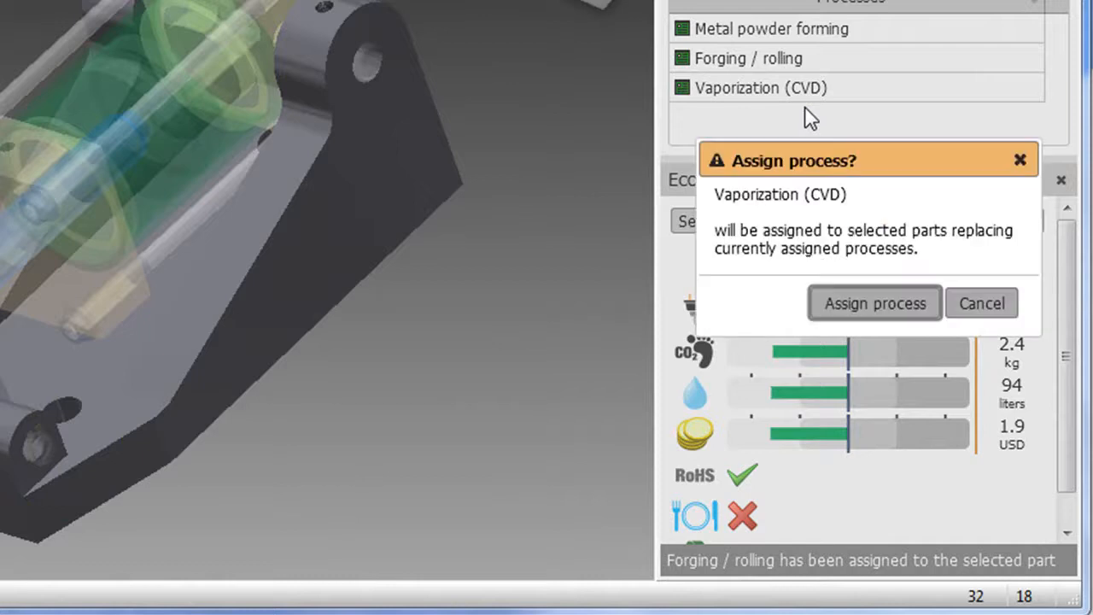
left_click(874, 304)
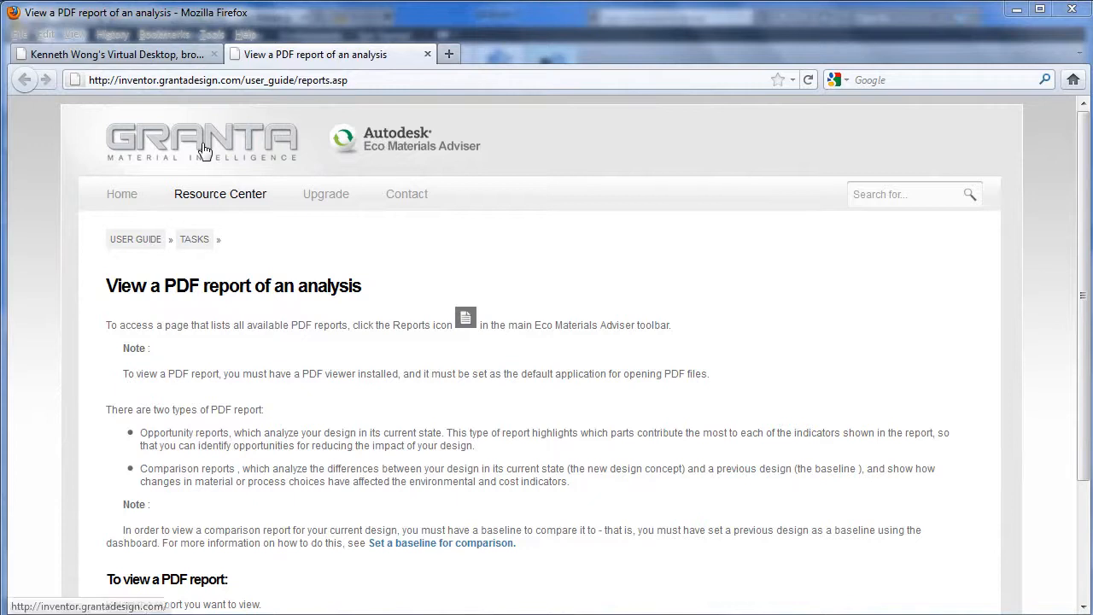
- Load the Eco Materials Adviser home page via the GRANTA logo on the user guide page
left_click(201, 140)
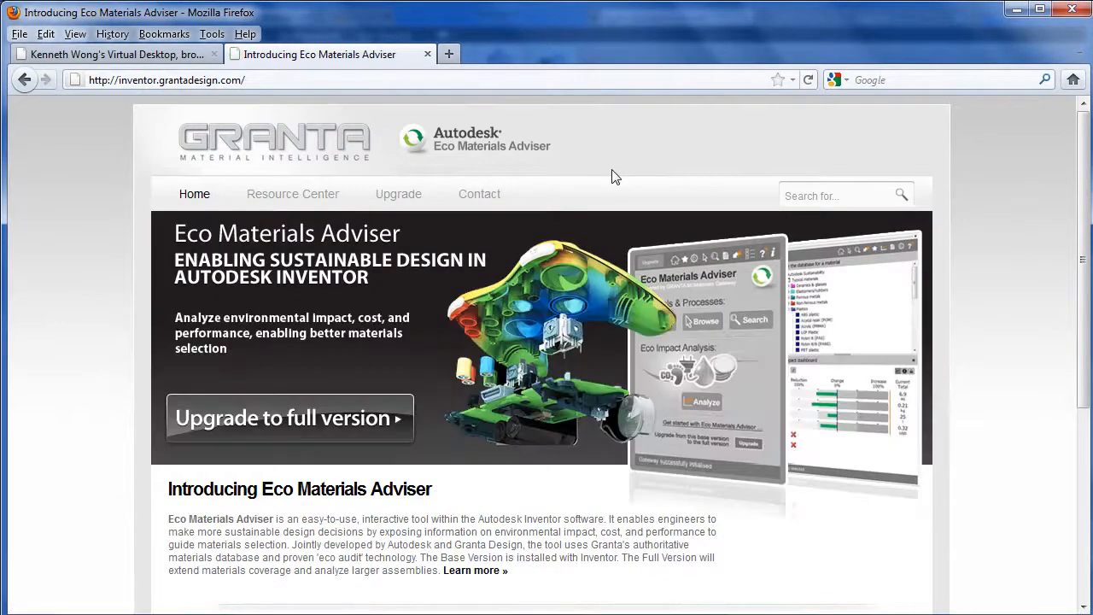
mouse_move(508, 546)
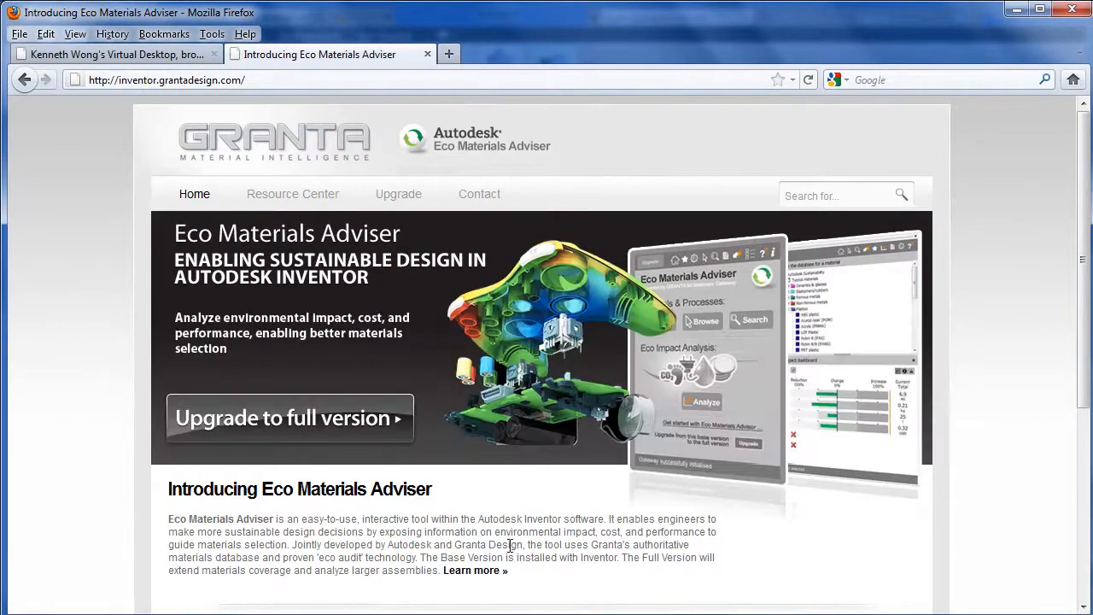
mouse_move(307, 420)
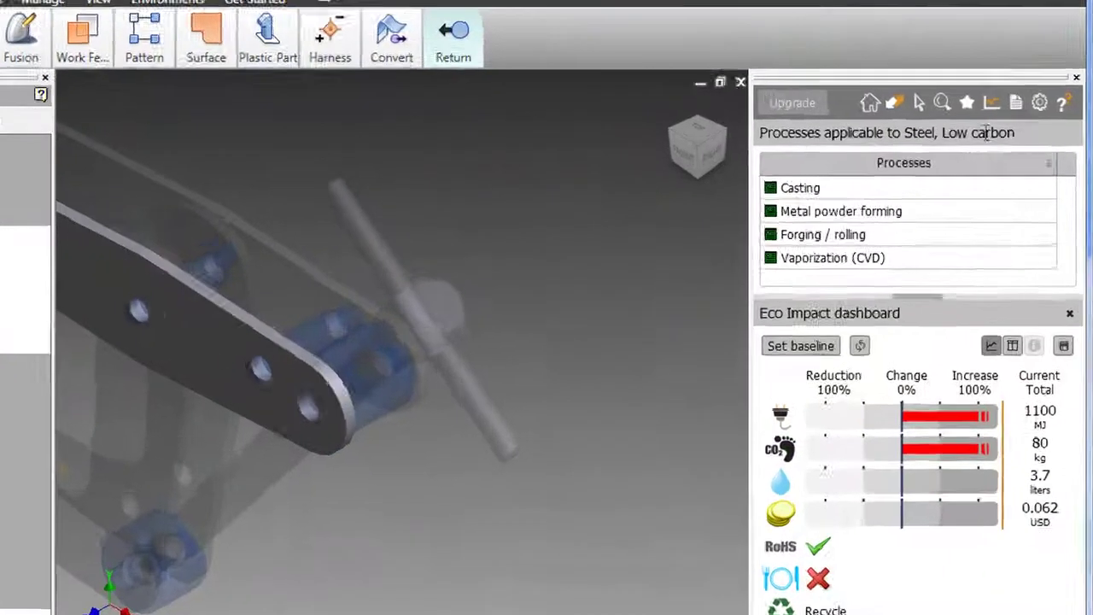
- Open the Eco Materials Adviser comparison report PDF for Upper_Plate:2 from the Reports icon
left_click(990, 102)
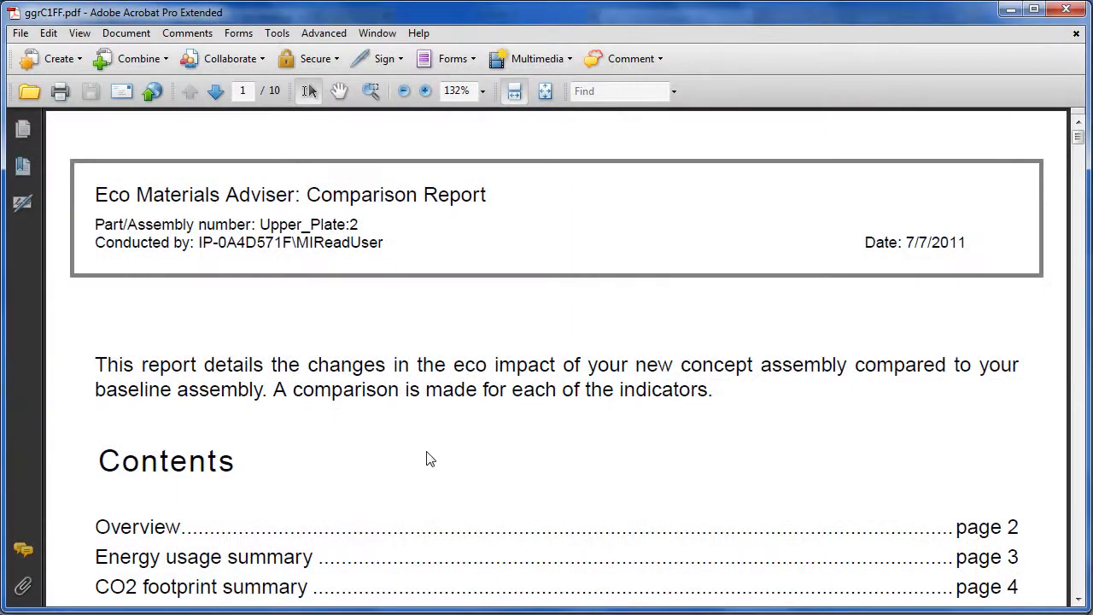
- Page through the report from its contents past the CO2 footprint and water usage summaries to the cost summary on page 6
scroll("down", 3)
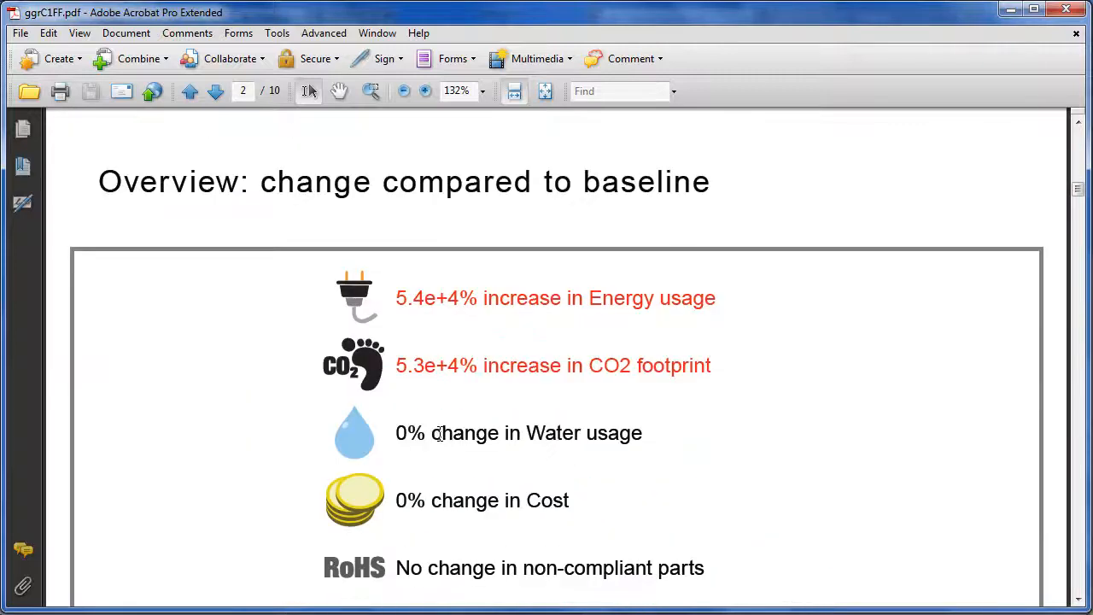
scroll("down", 3)
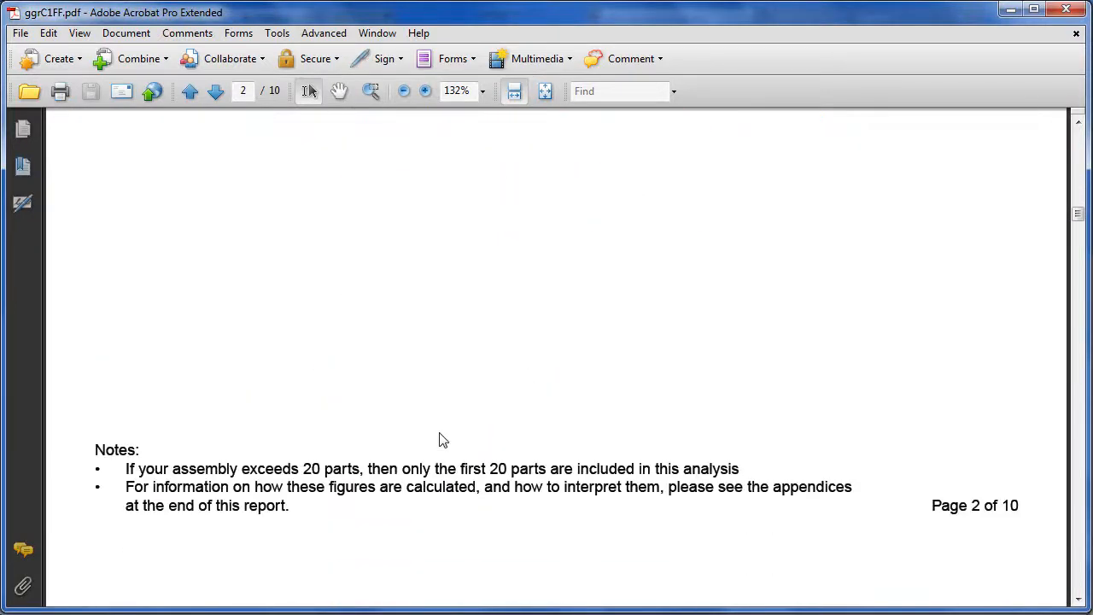
left_click(216, 93)
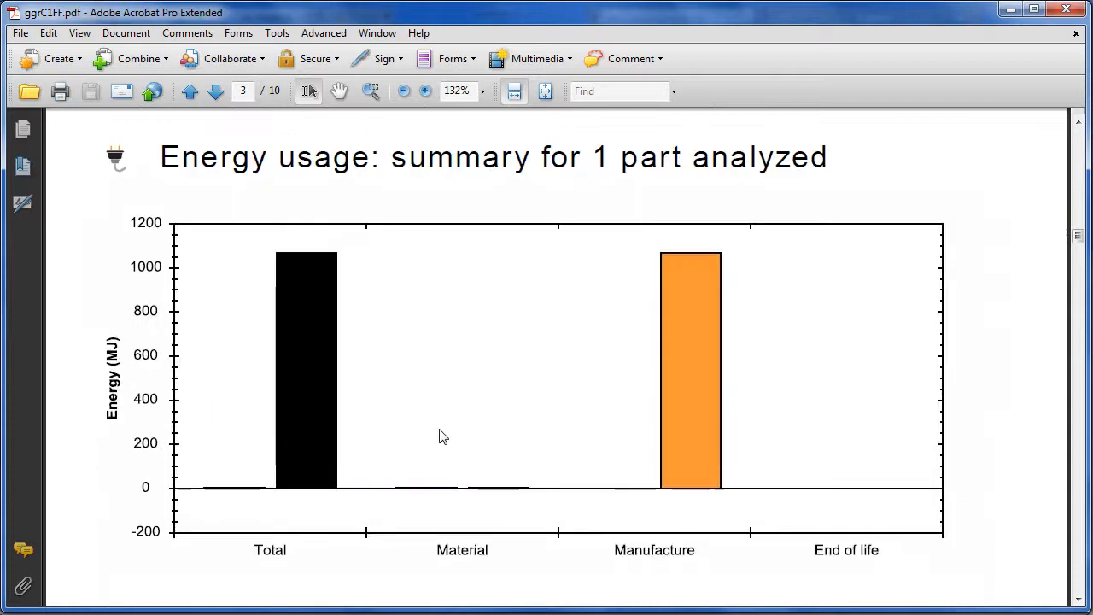
scroll("down", 3)
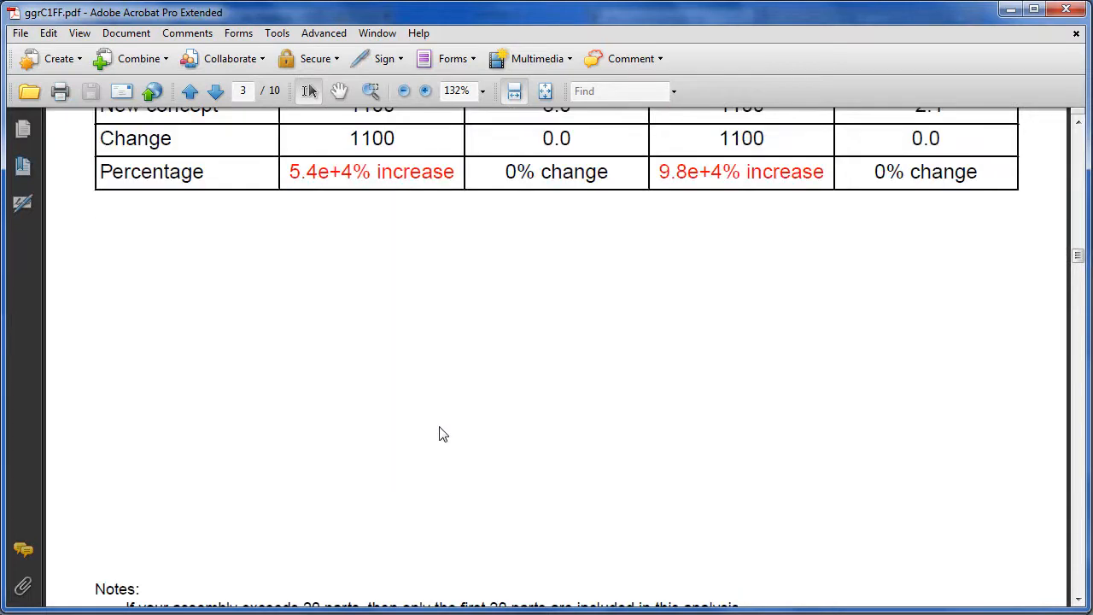
left_click(216, 92)
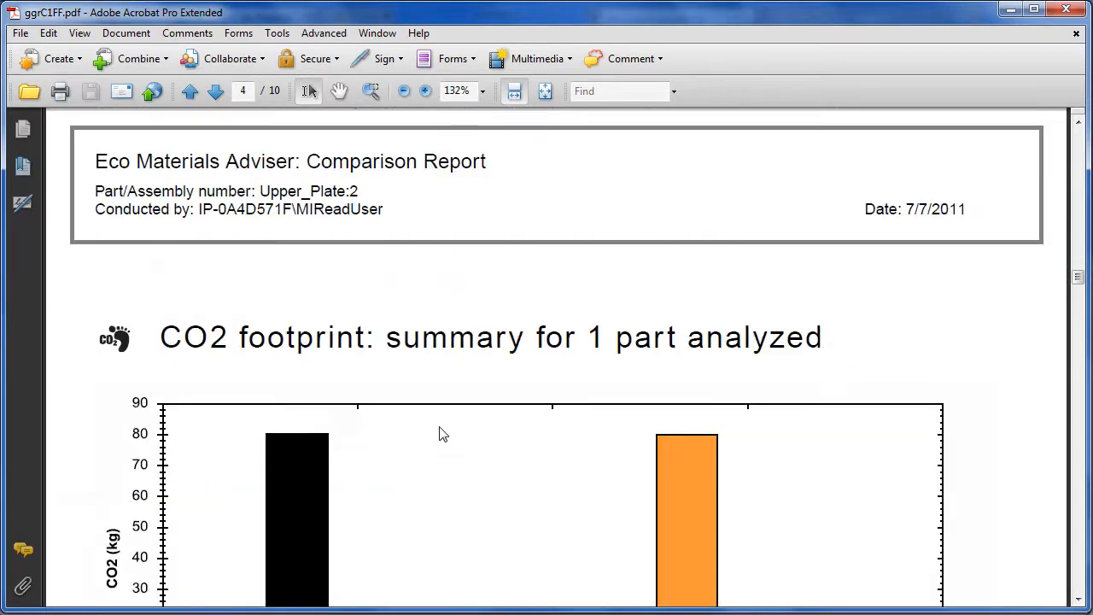
scroll("down", 3)
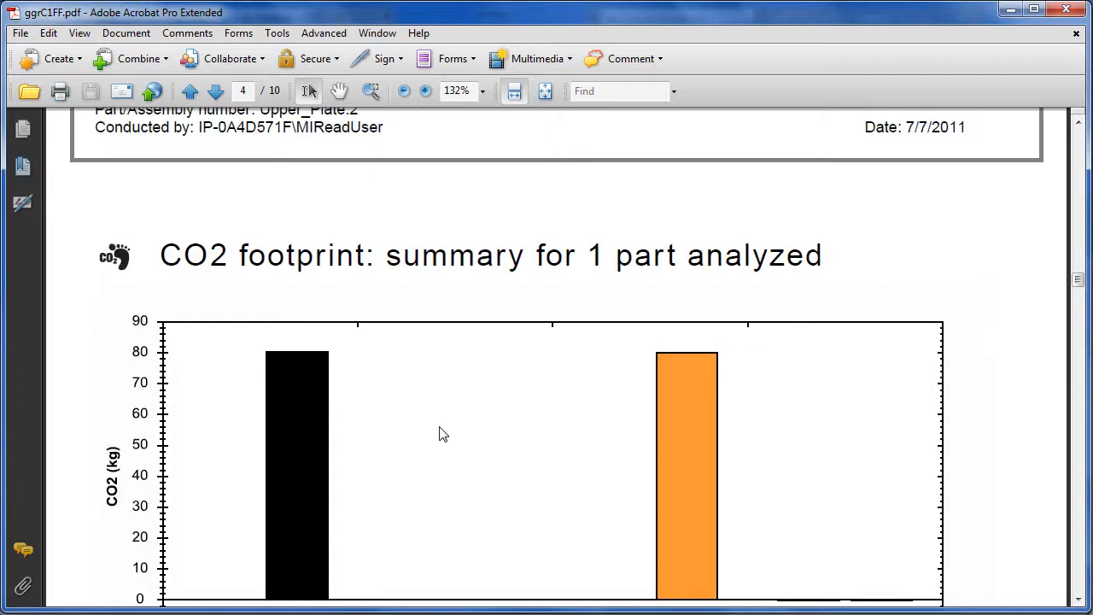
scroll("down", 3)
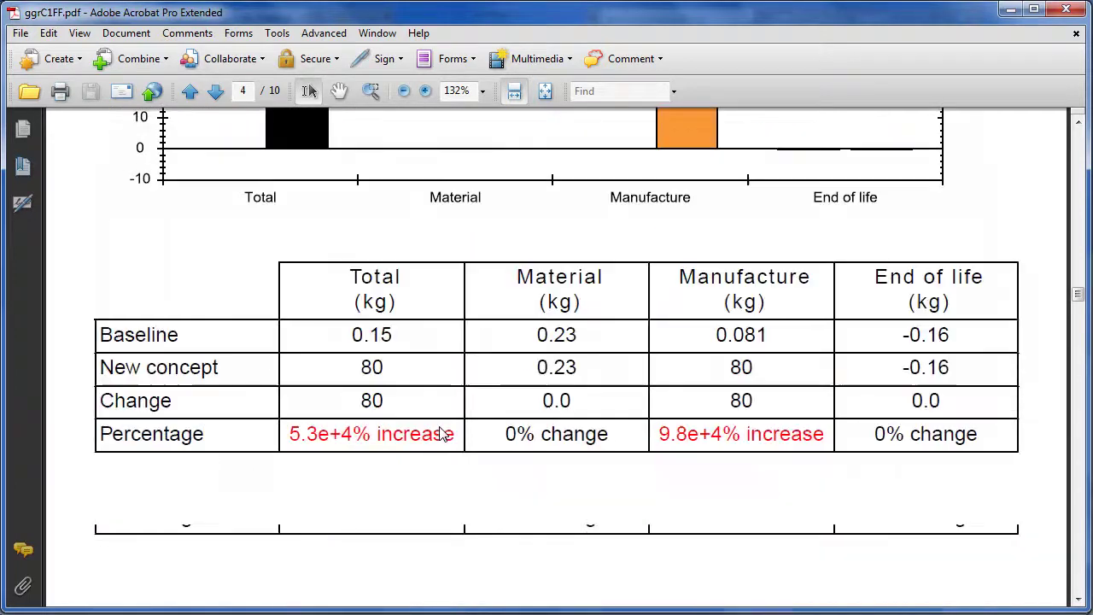
left_click(215, 90)
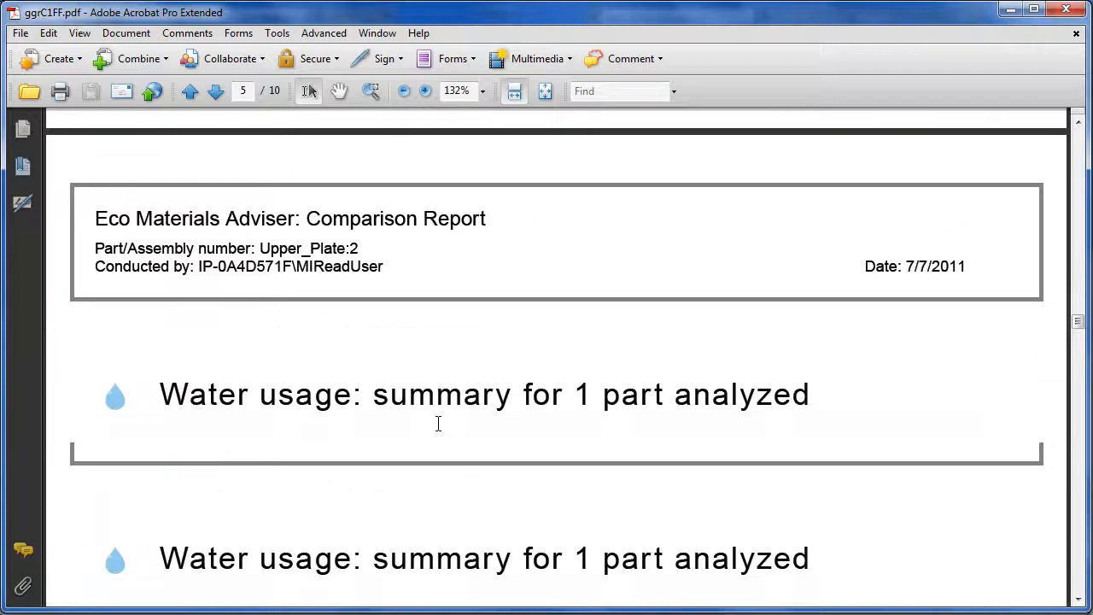
scroll("down", 3)
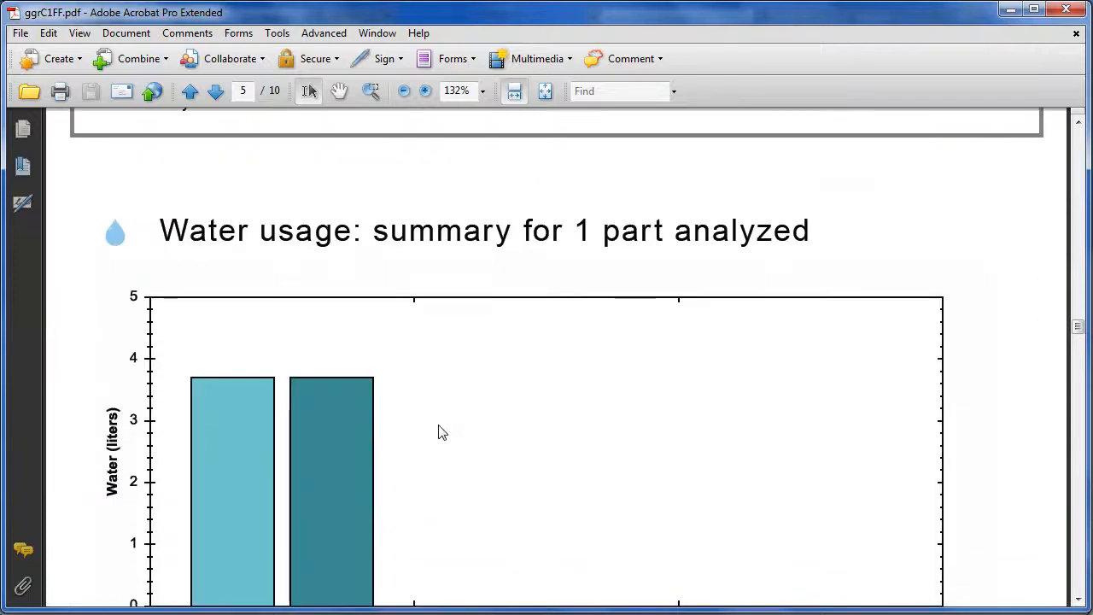
scroll("down", 3)
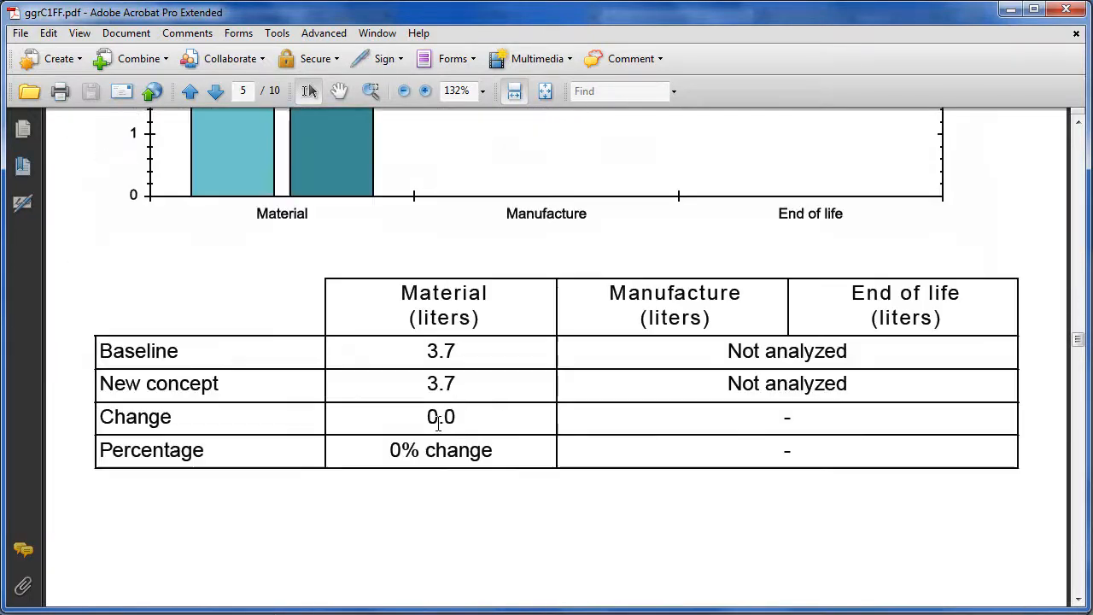
left_click(215, 92)
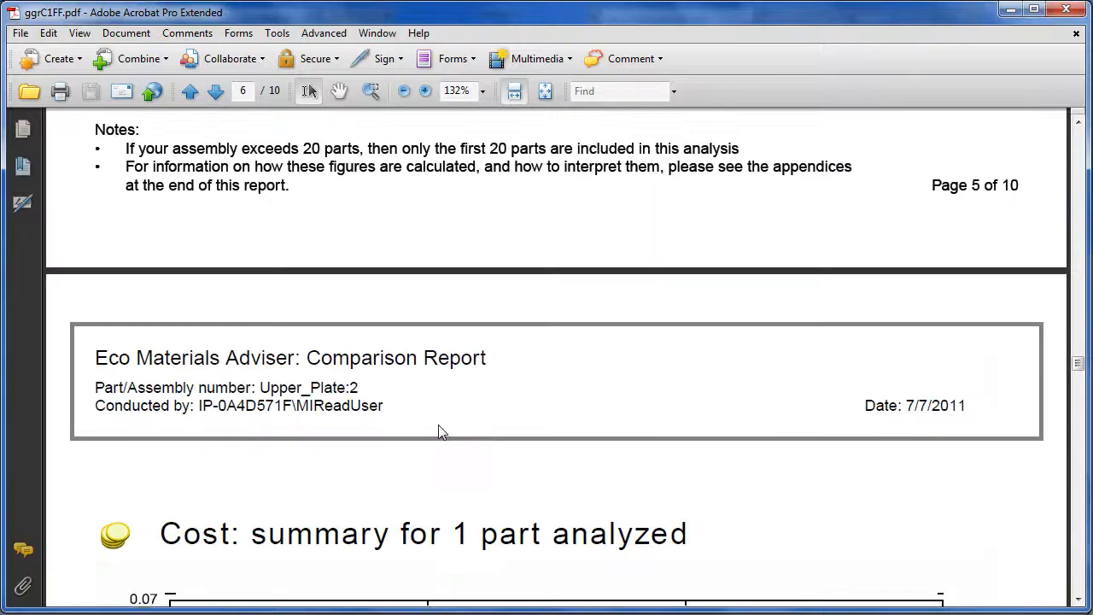